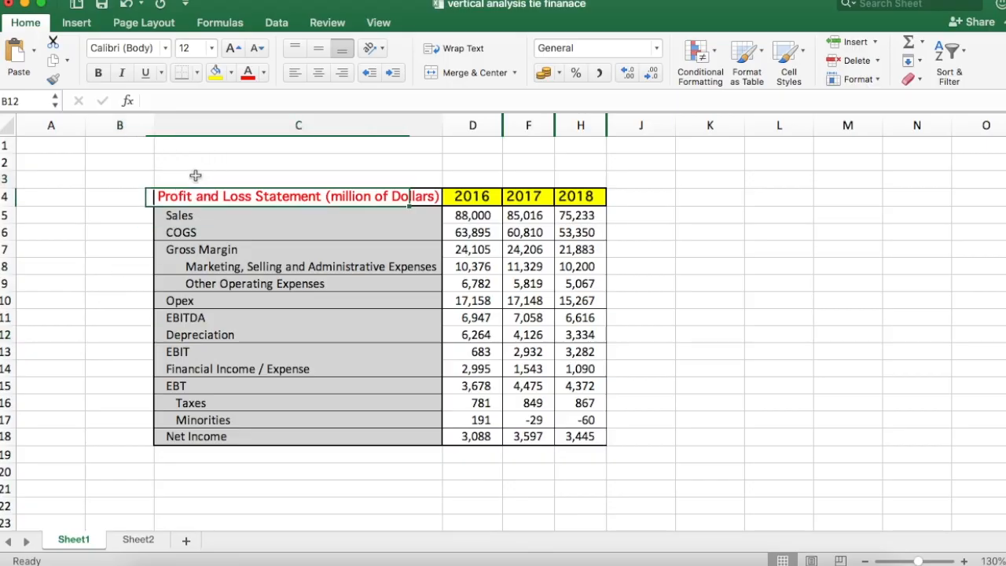
Step: Unhide columns E, G and I to reveal the empty vertical analysis % columns
left_click(298, 178)
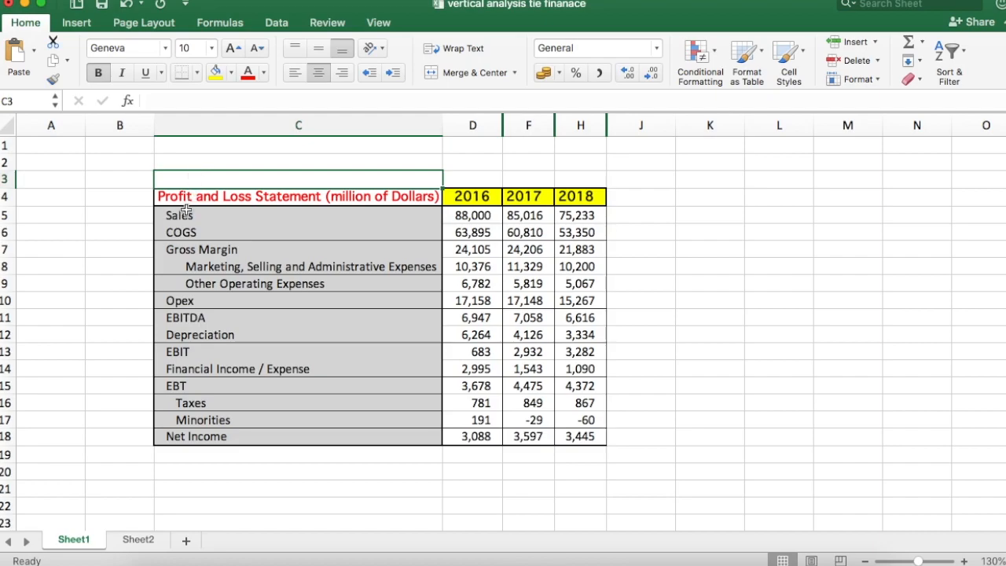
mouse_move(122, 265)
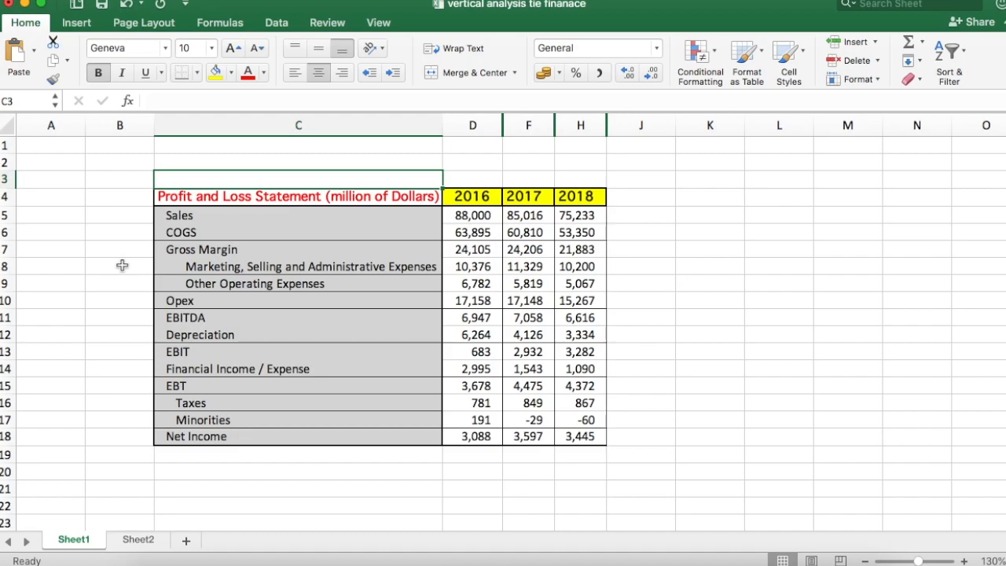
mouse_move(176, 223)
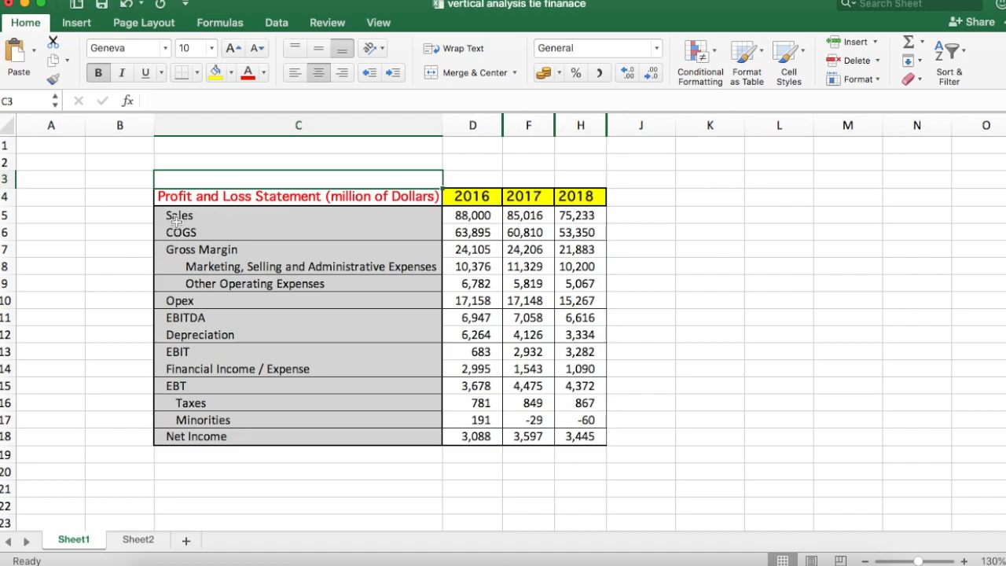
mouse_move(193, 238)
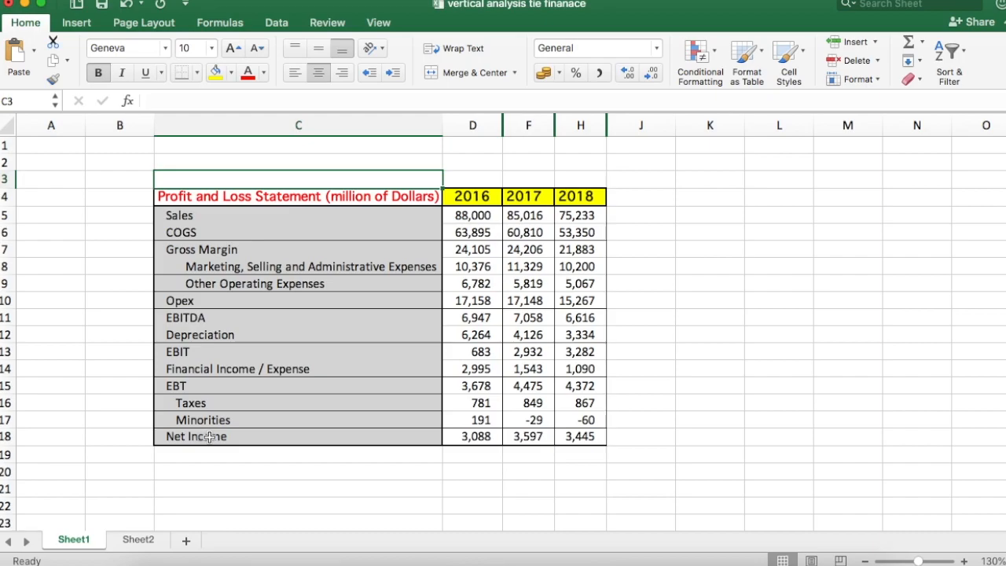
mouse_move(246, 438)
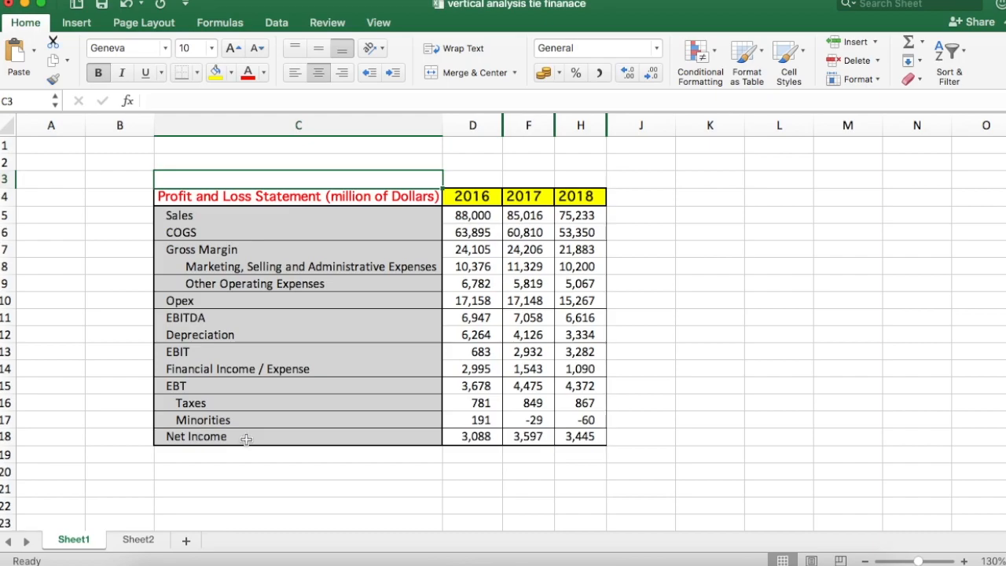
mouse_move(227, 487)
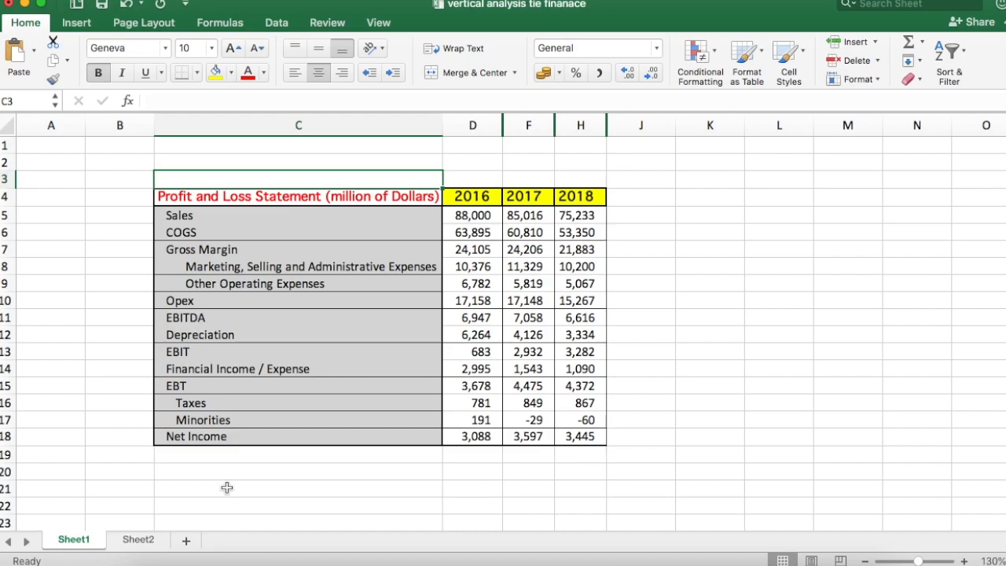
mouse_move(684, 267)
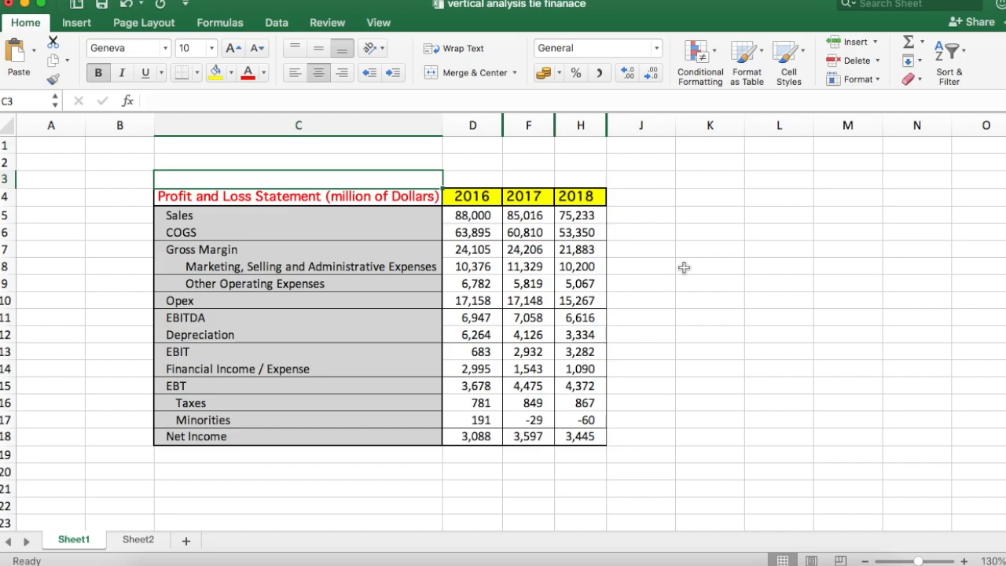
mouse_move(570, 166)
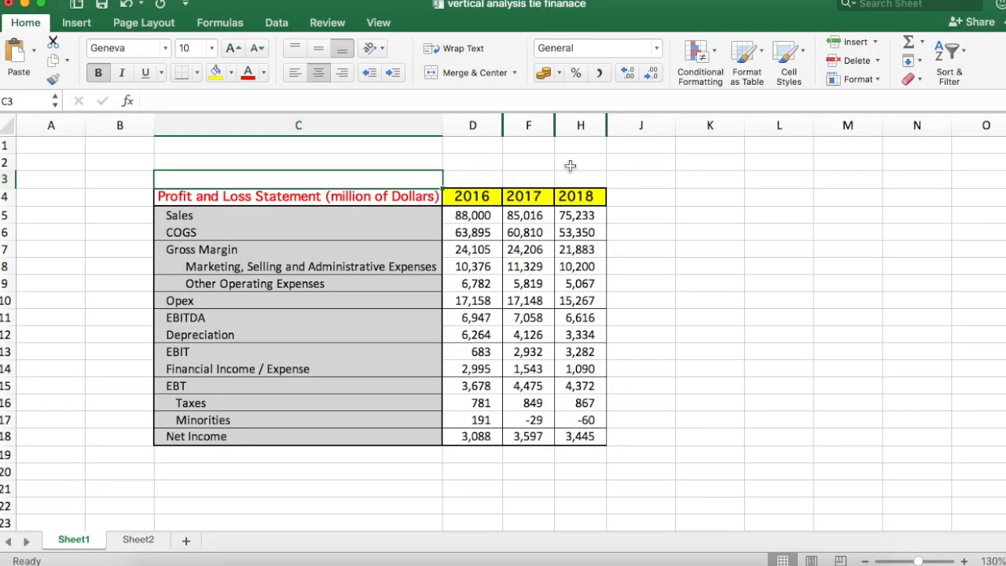
left_click(709, 179)
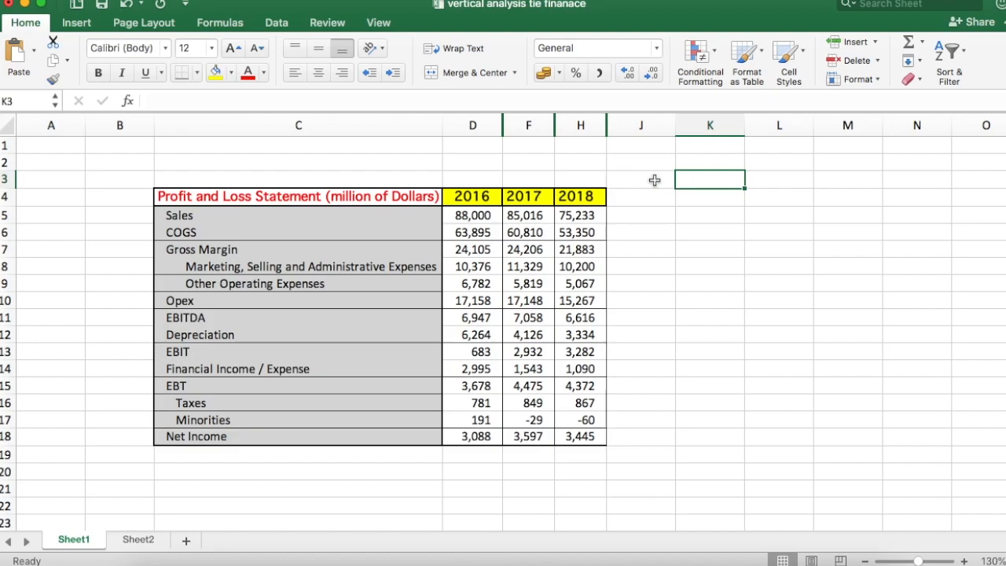
left_click(297, 125)
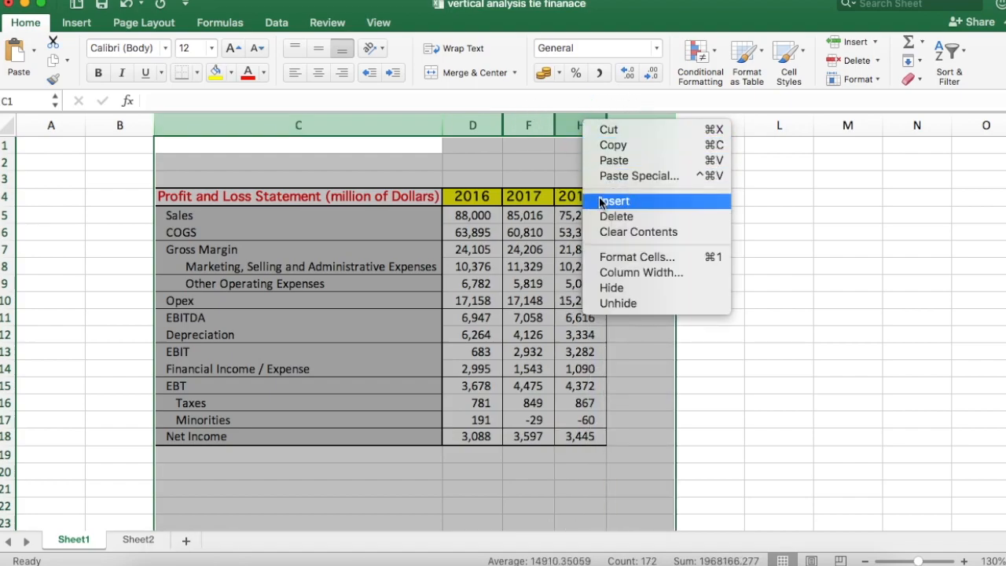
mouse_move(627, 288)
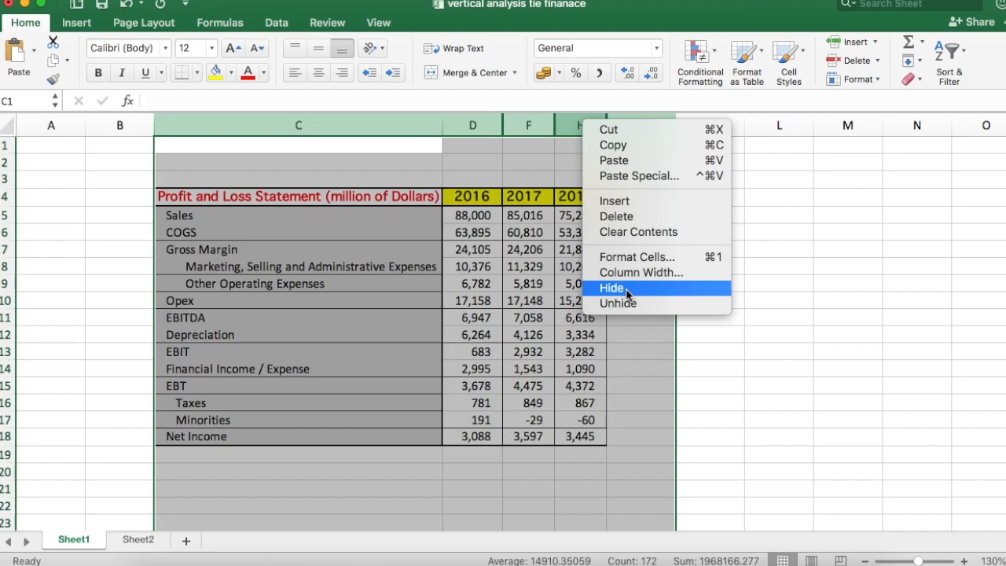
left_click(618, 303)
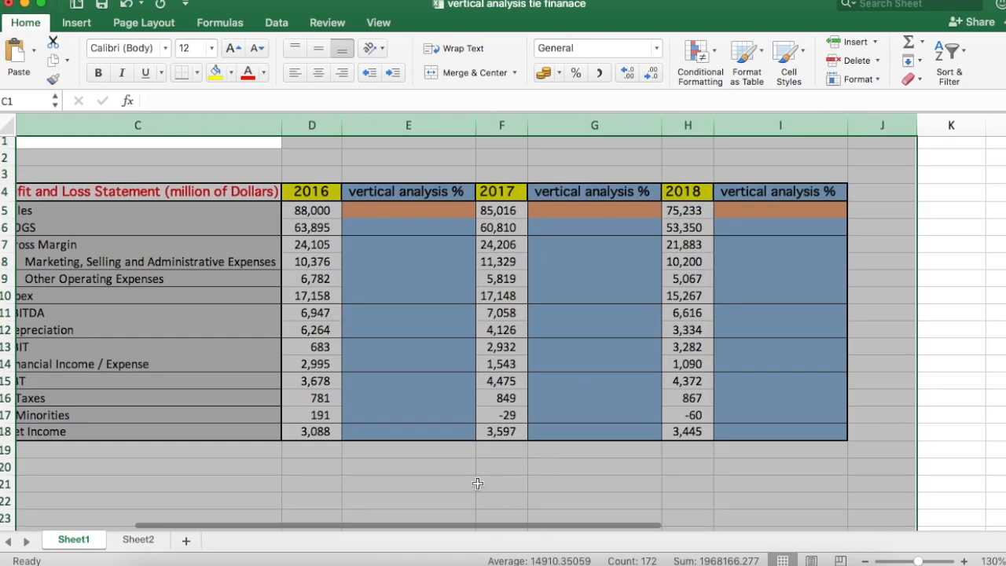
left_click(501, 483)
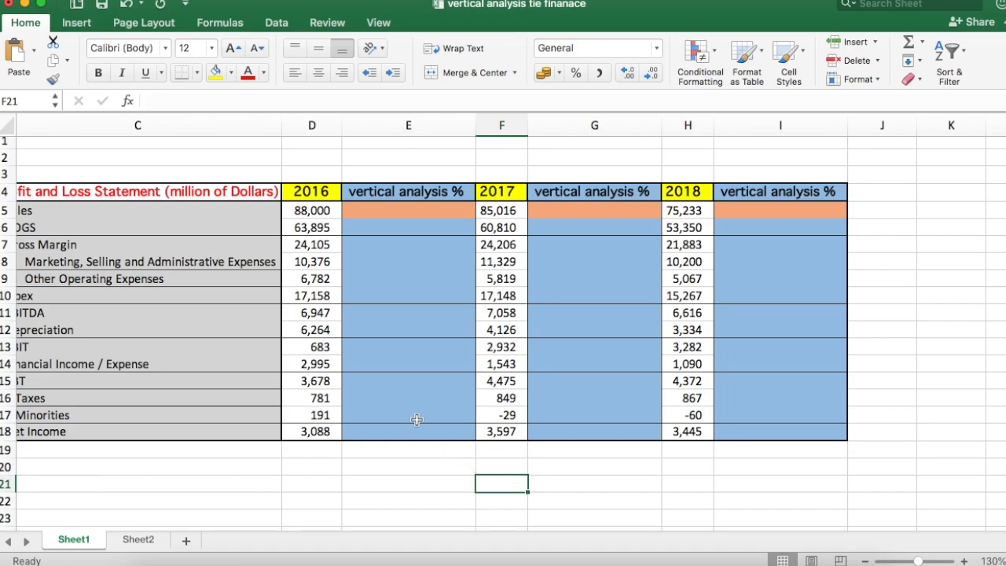
mouse_move(432, 190)
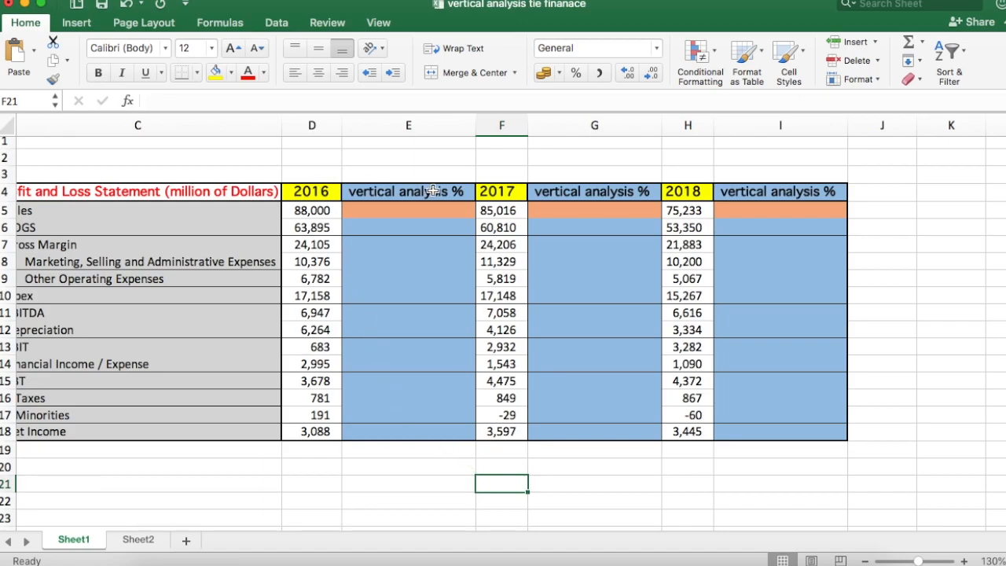
mouse_move(502, 361)
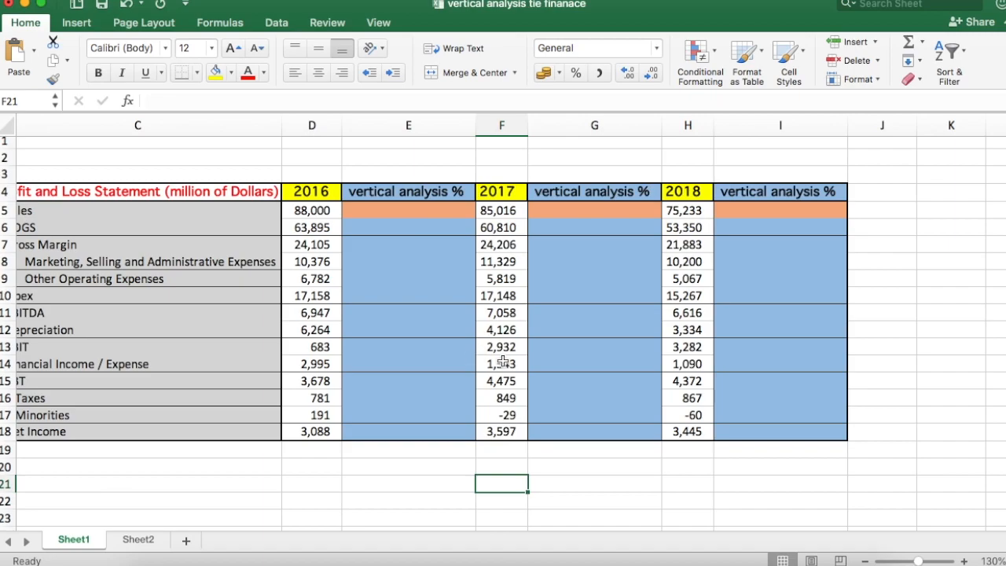
scroll("left", 3)
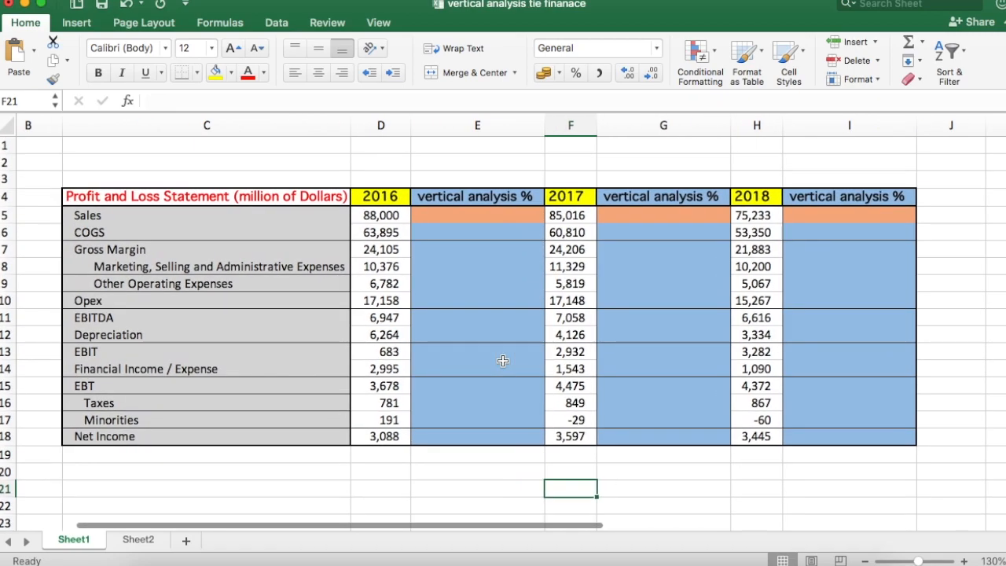
mouse_move(468, 251)
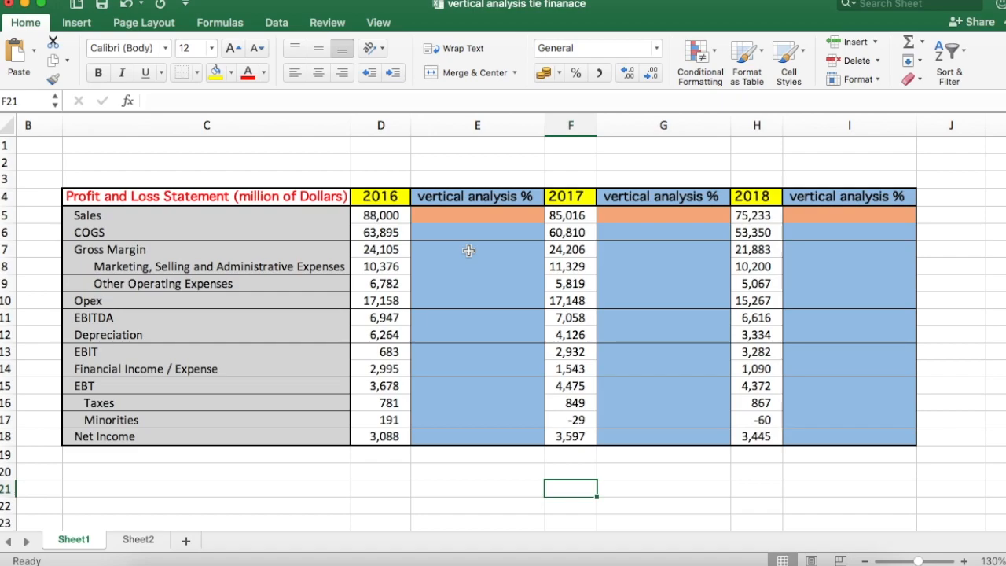
mouse_move(477, 218)
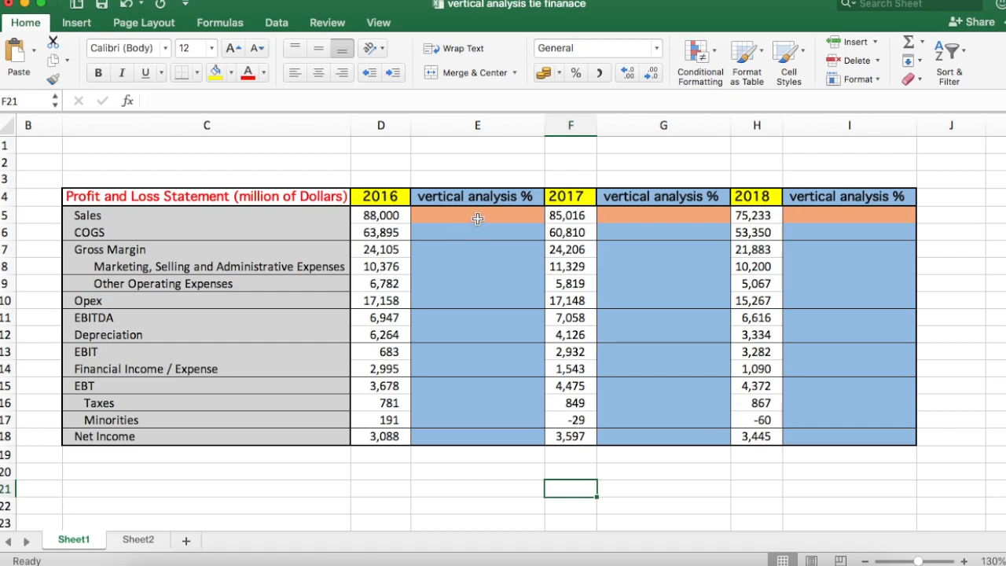
Step: Enter 100 as the Sales base in E5, G5 and I5
left_click(477, 214)
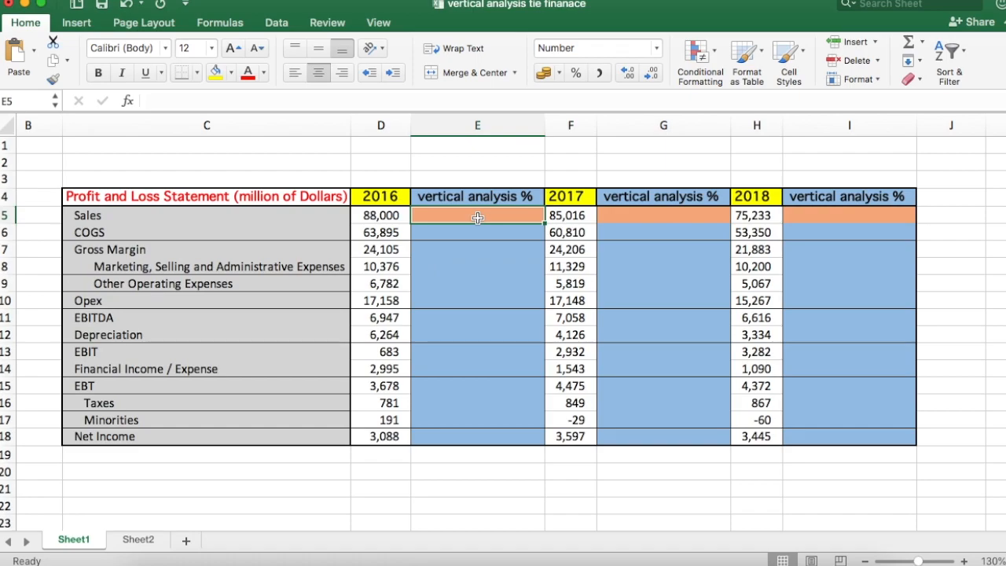
type("100")
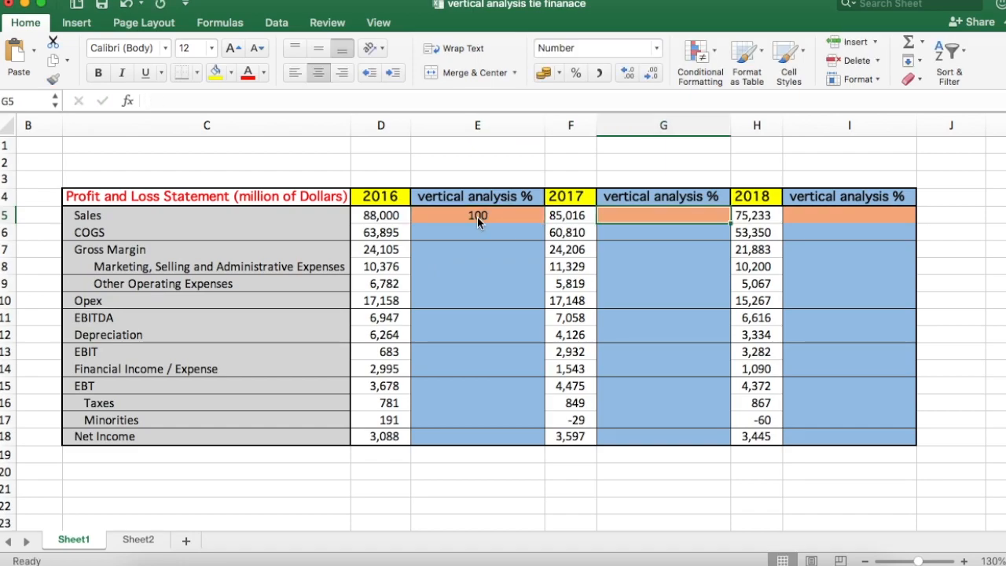
left_click(756, 215)
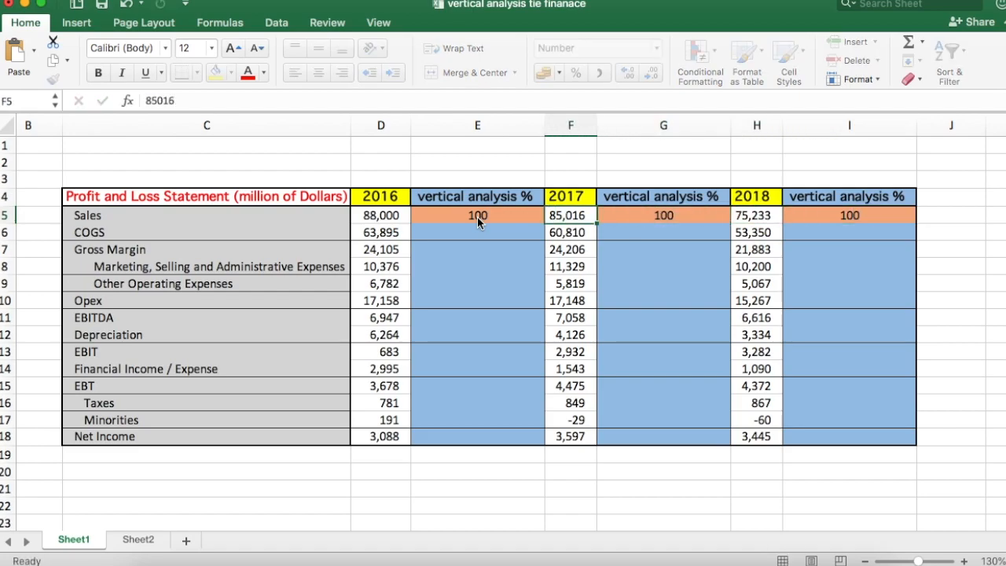
left_click(477, 214)
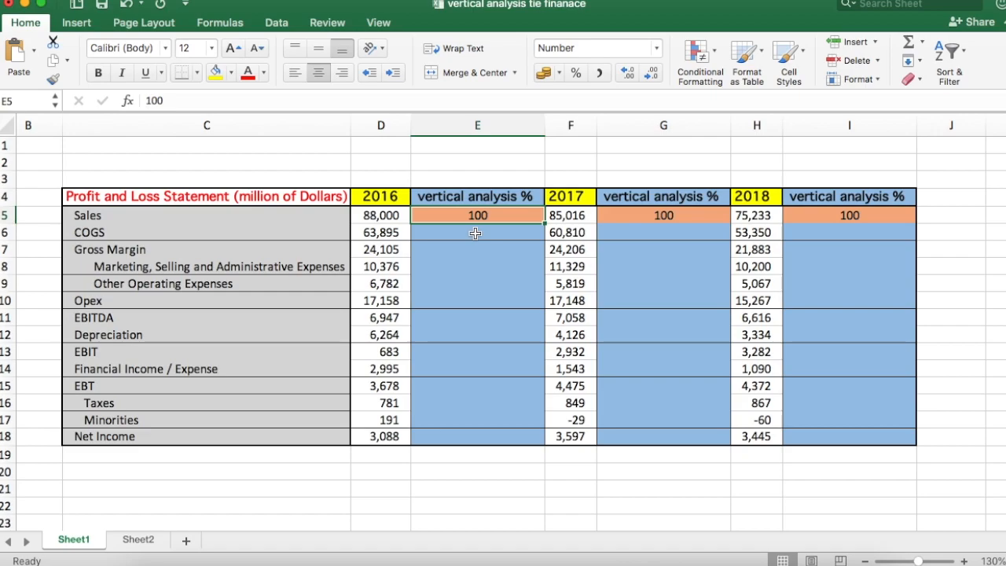
Step: Build the formula =D6/D5*100 in E6 for the 2016 COGS percentage
left_click(477, 232)
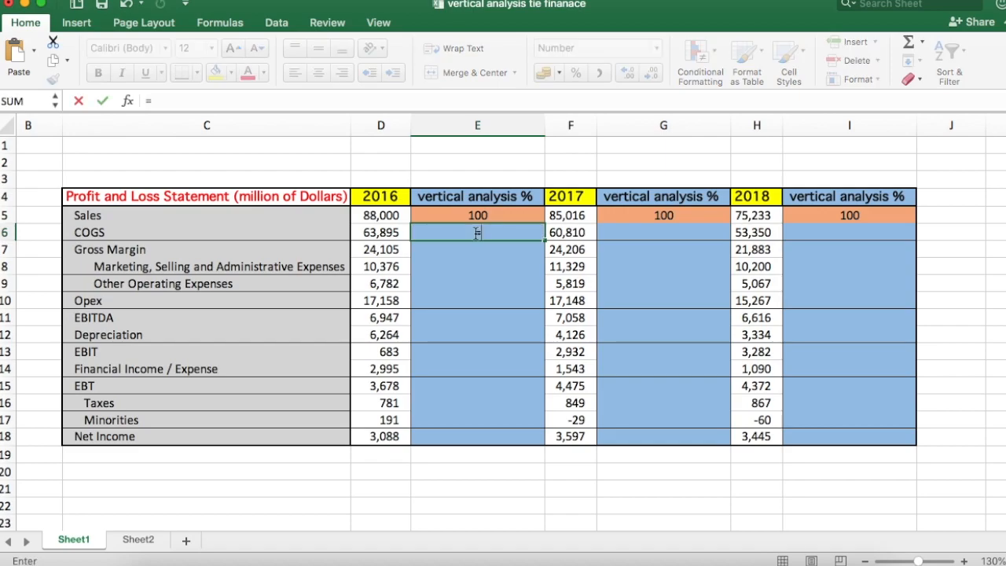
type("=")
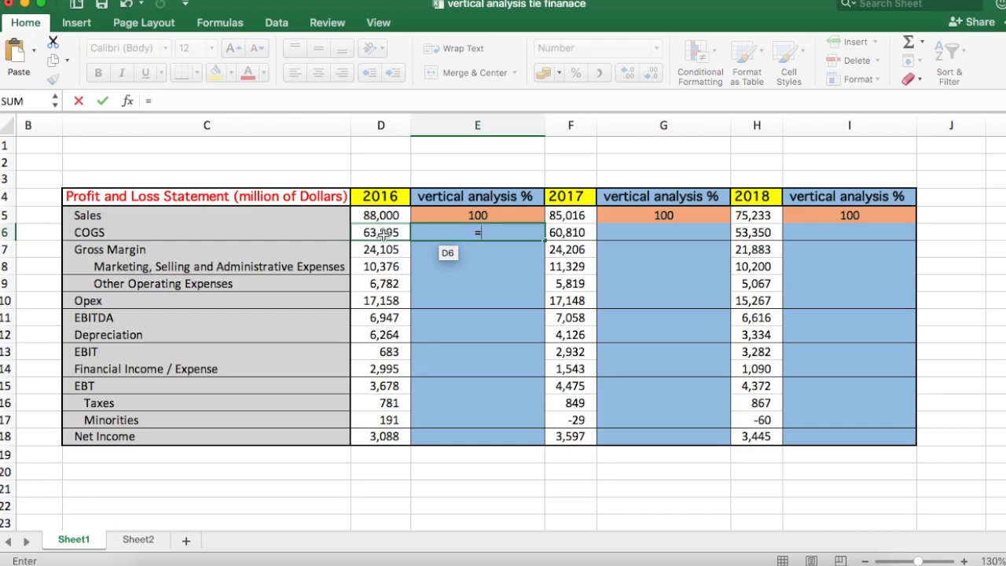
left_click(381, 232)
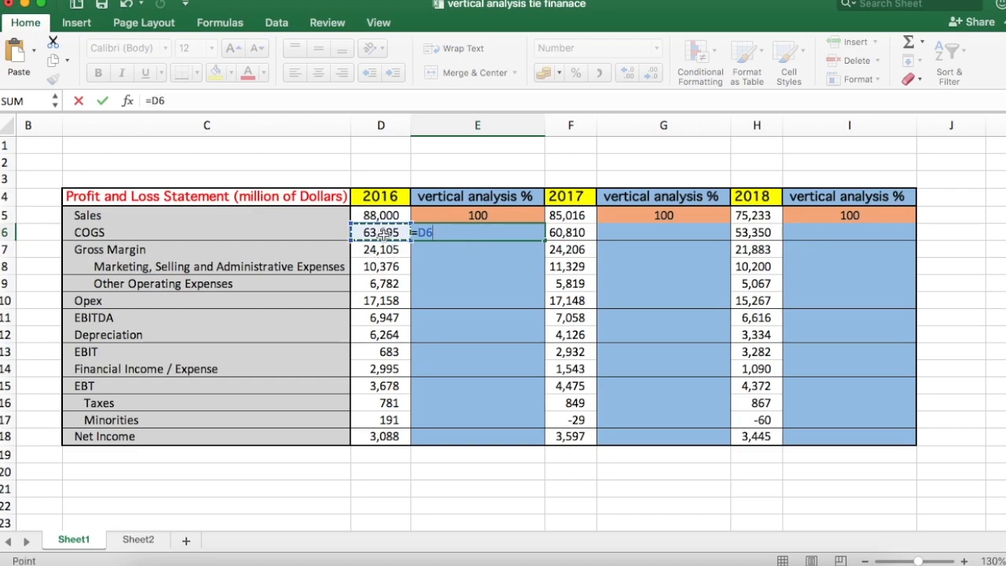
type("/")
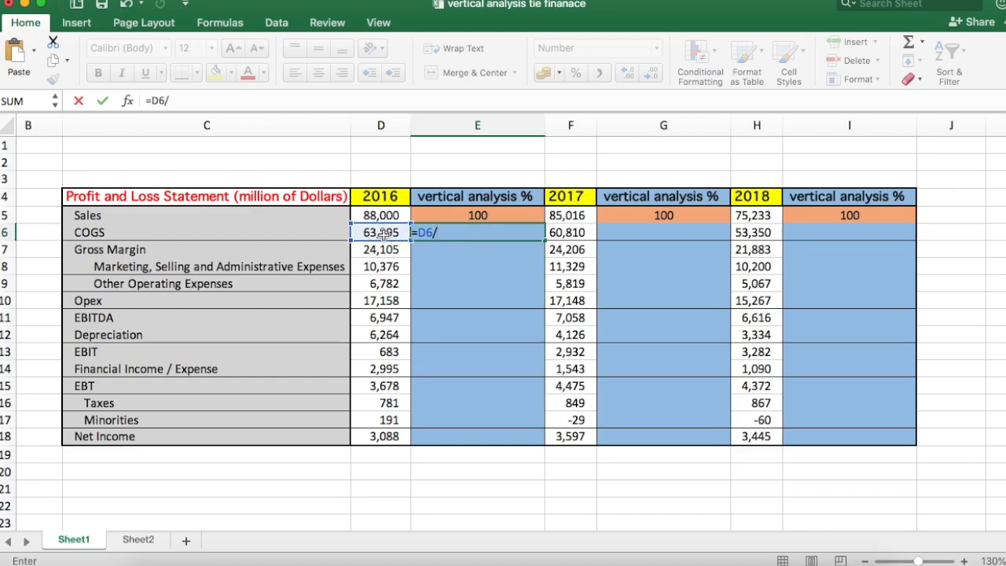
left_click(381, 215)
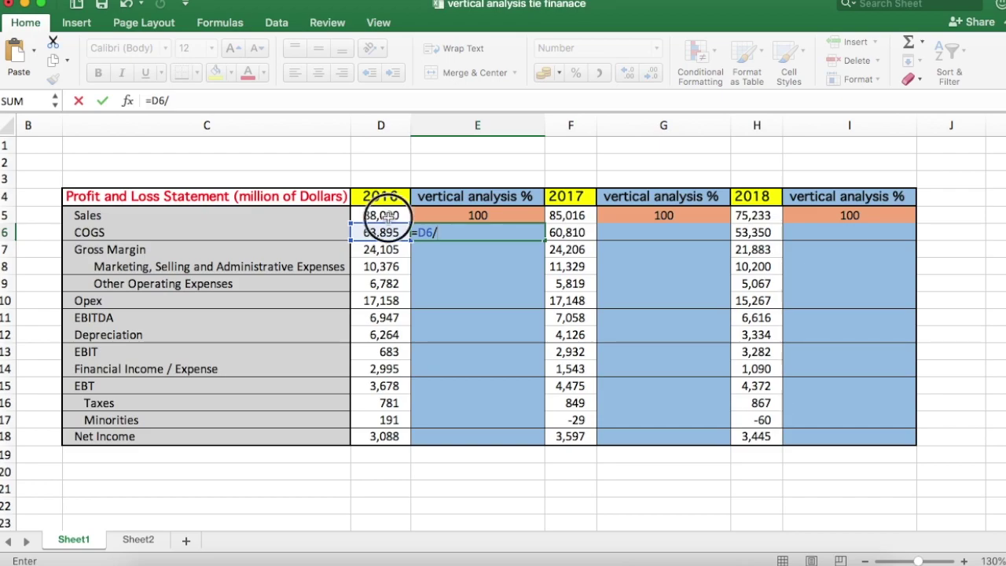
left_click(381, 215)
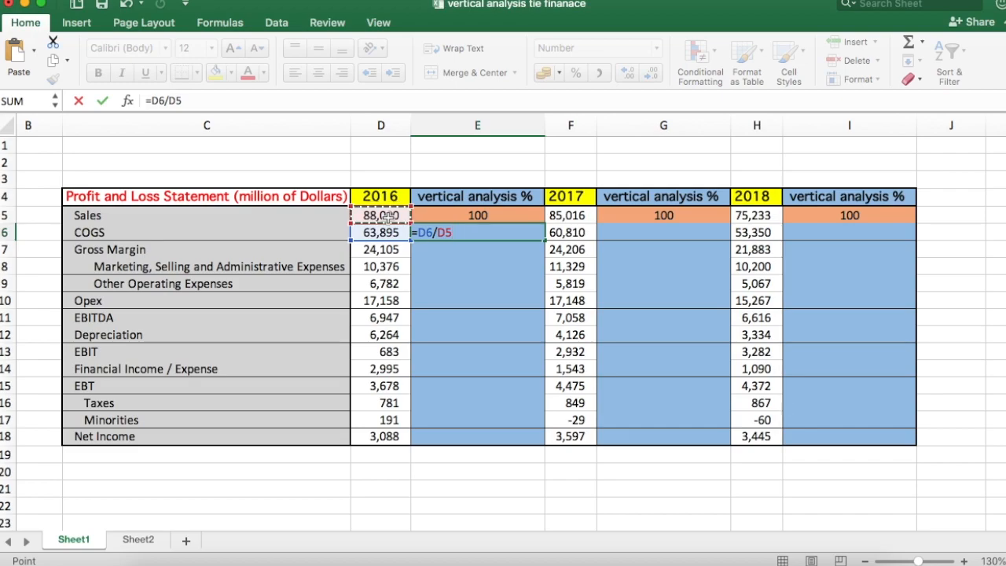
type("*100")
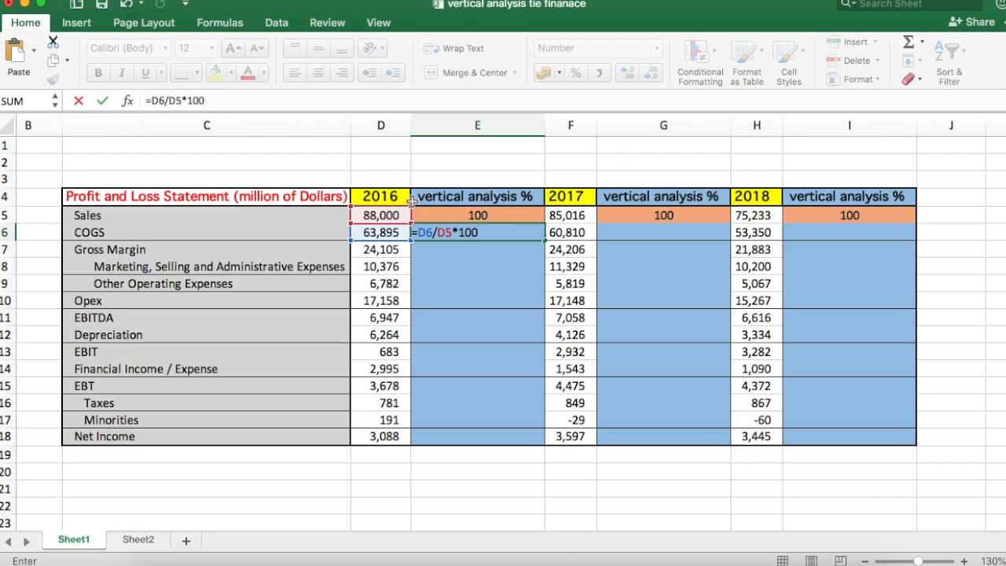
mouse_move(645, 85)
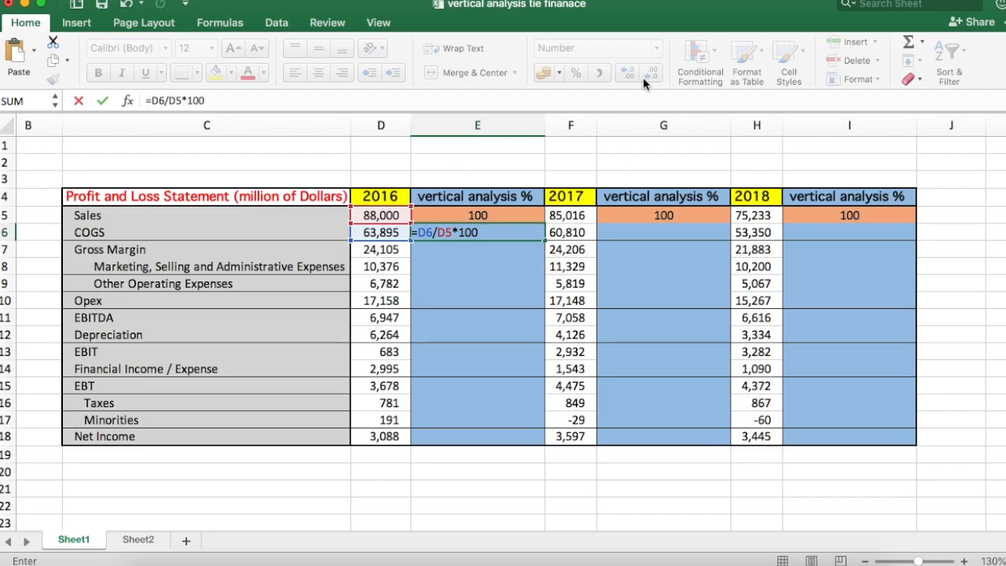
mouse_move(625, 97)
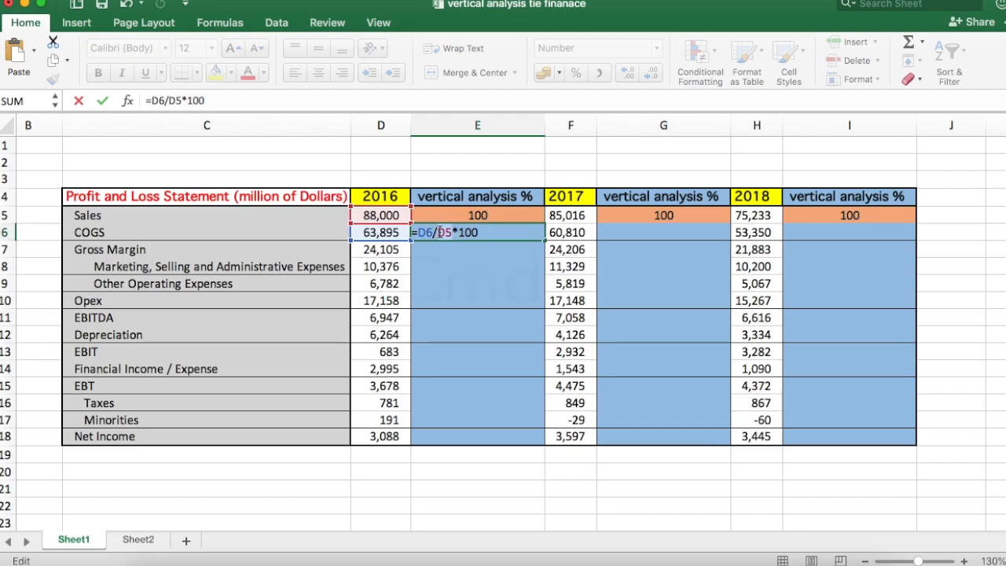
Step: Make the Sales divisor absolute so the formula reads =D6/$D$5*100
key("cmd+t")
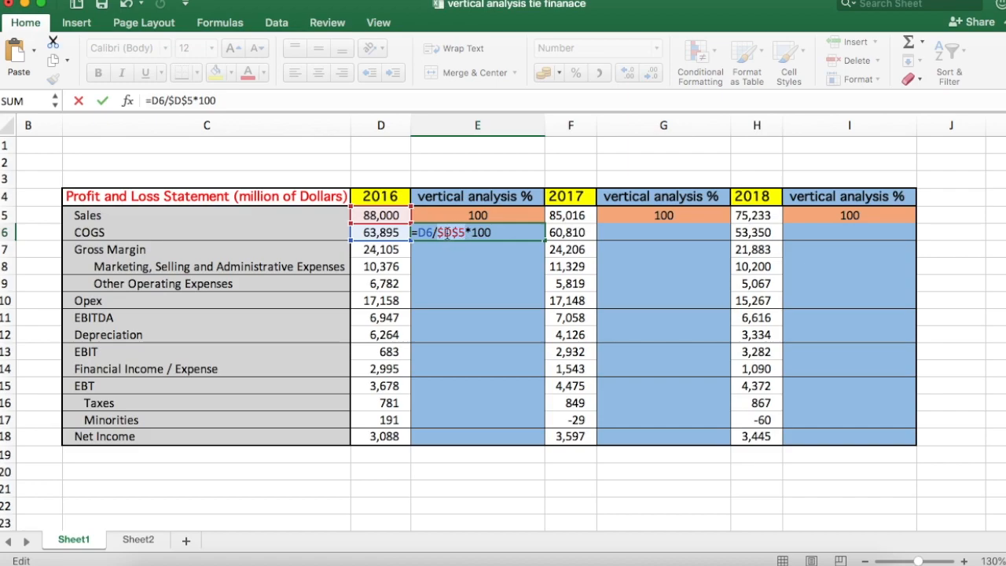
mouse_move(451, 232)
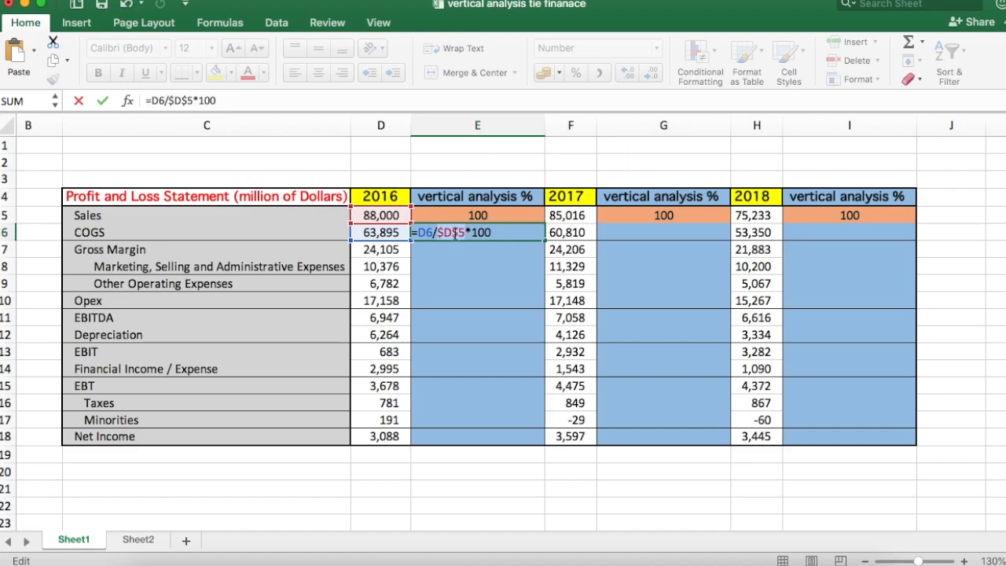
mouse_move(381, 214)
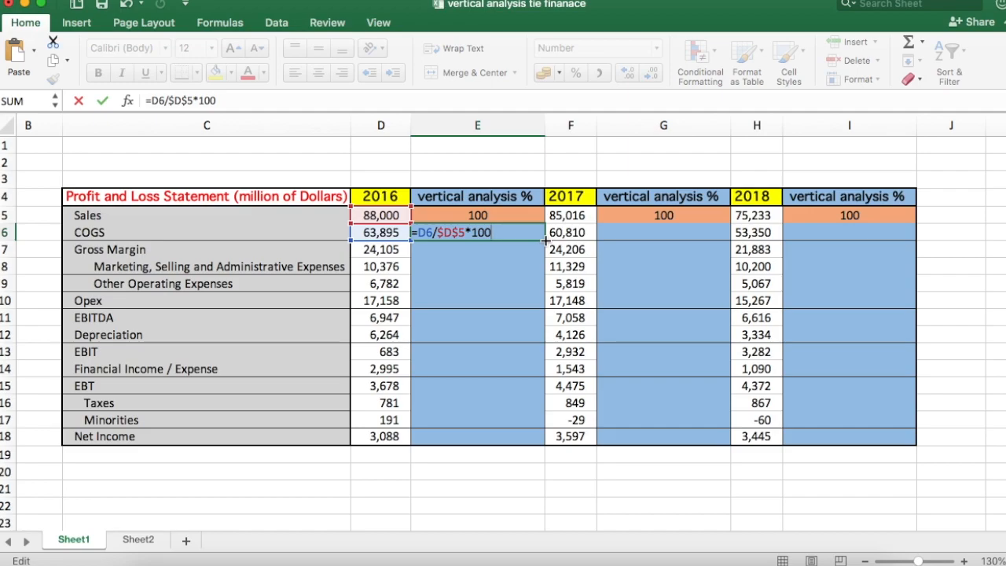
mouse_move(523, 234)
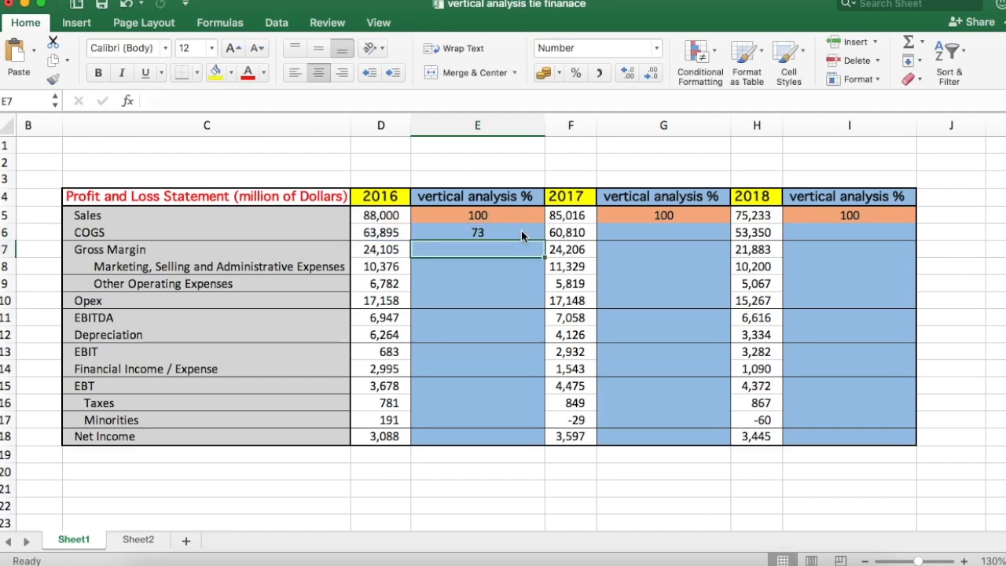
Step: Fill E6's formula down to Net Income (COGS 73 to Net Income 4) and check Gross Margin
left_click(477, 231)
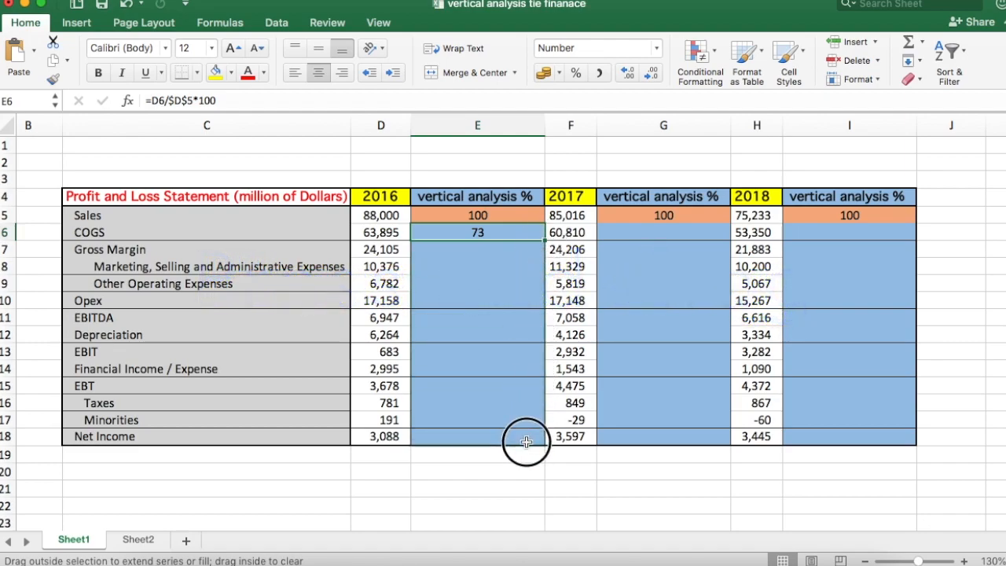
left_click_drag(478, 231, 477, 436)
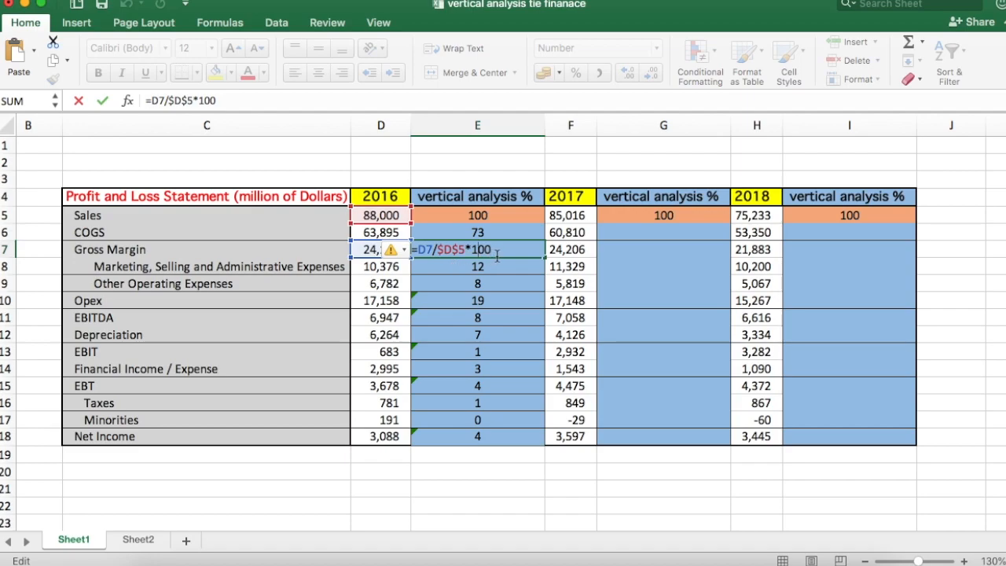
key("Return")
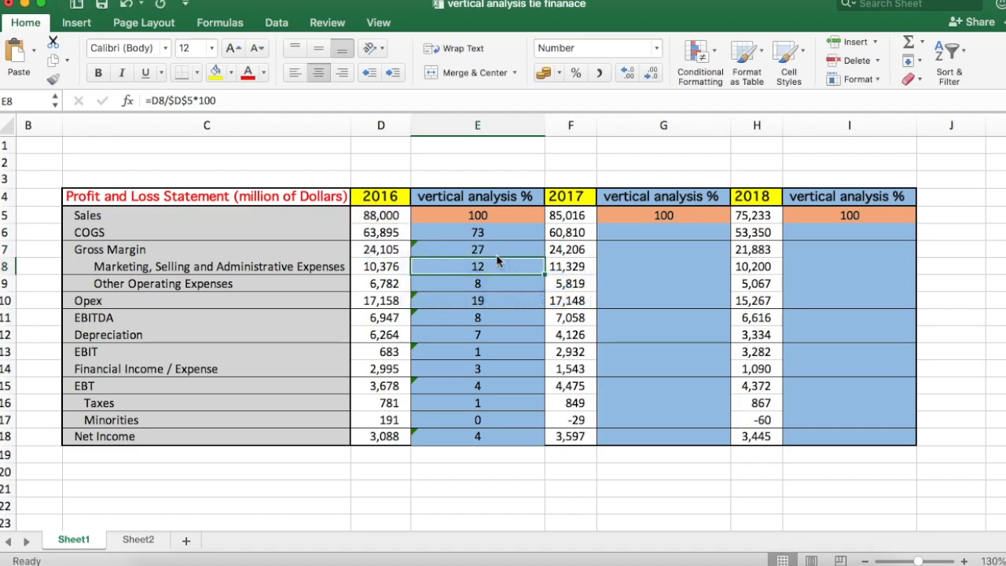
mouse_move(505, 258)
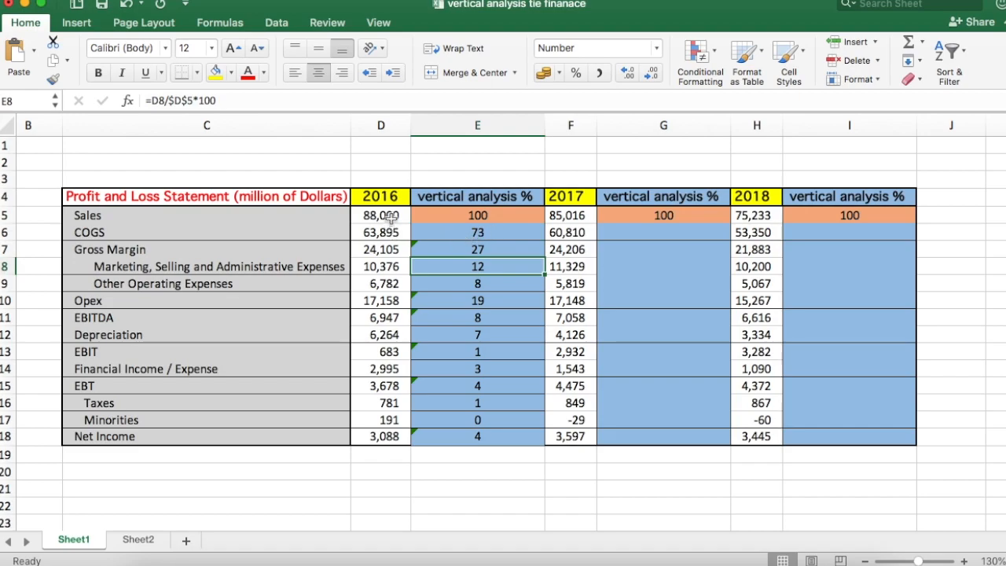
mouse_move(499, 250)
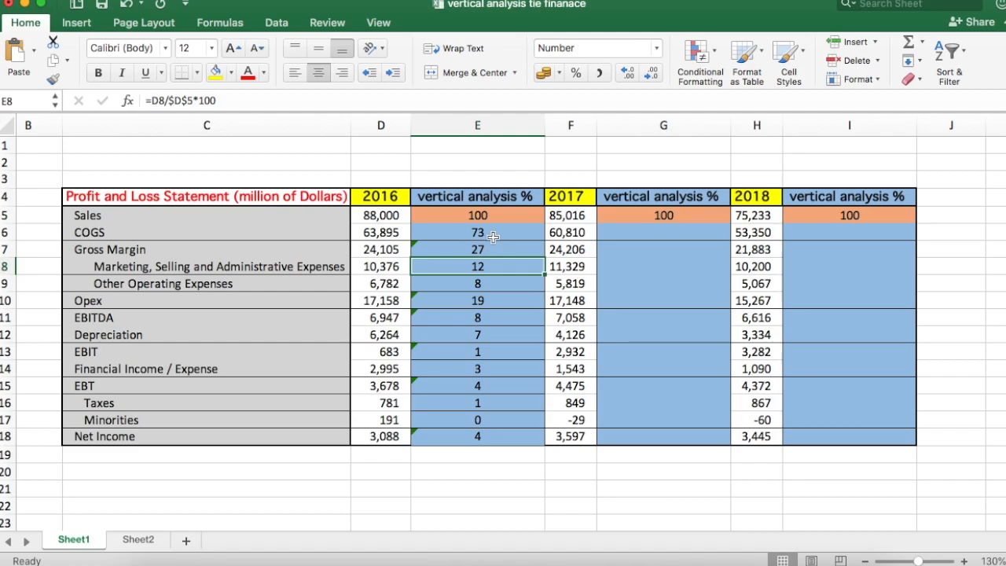
mouse_move(488, 385)
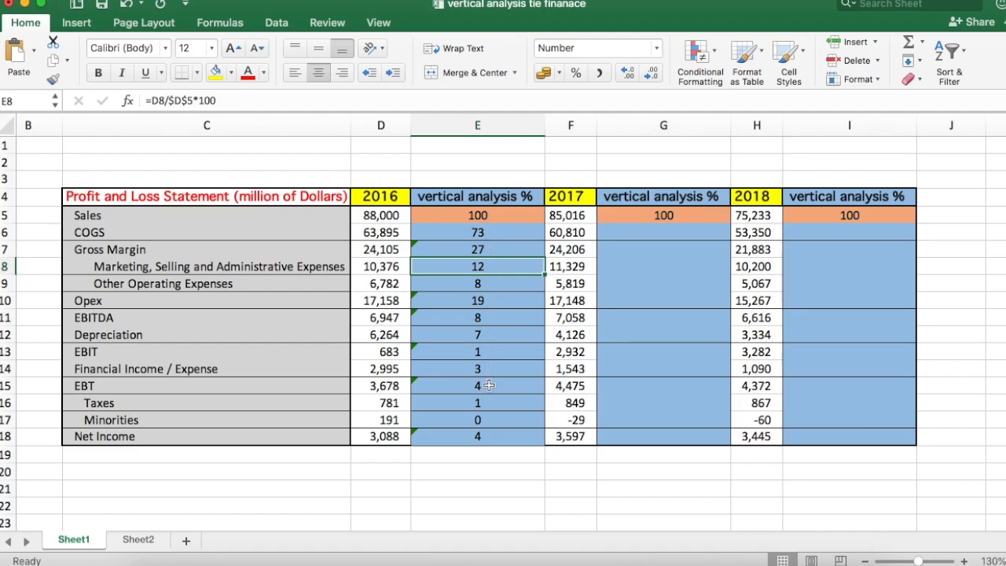
mouse_move(390, 377)
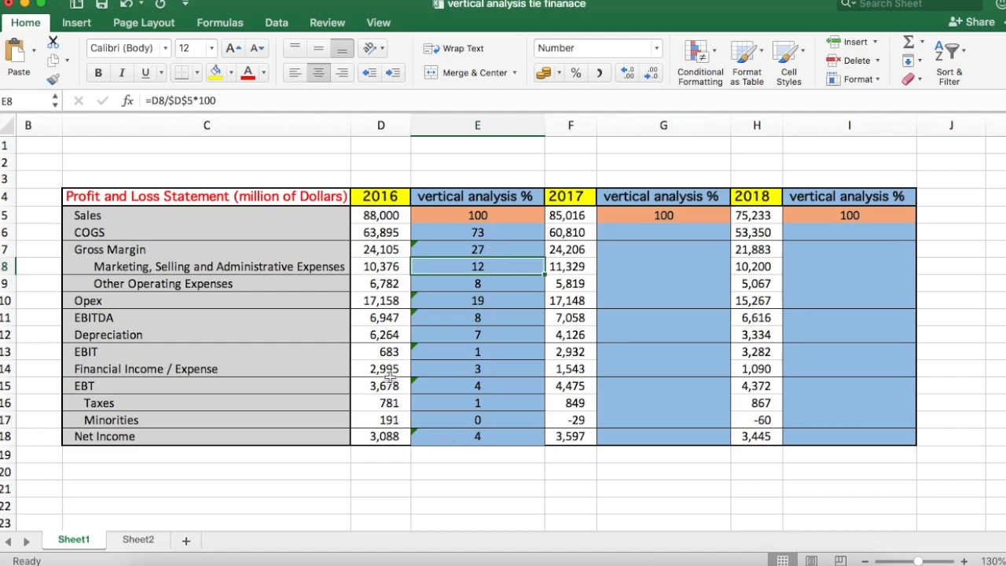
mouse_move(399, 215)
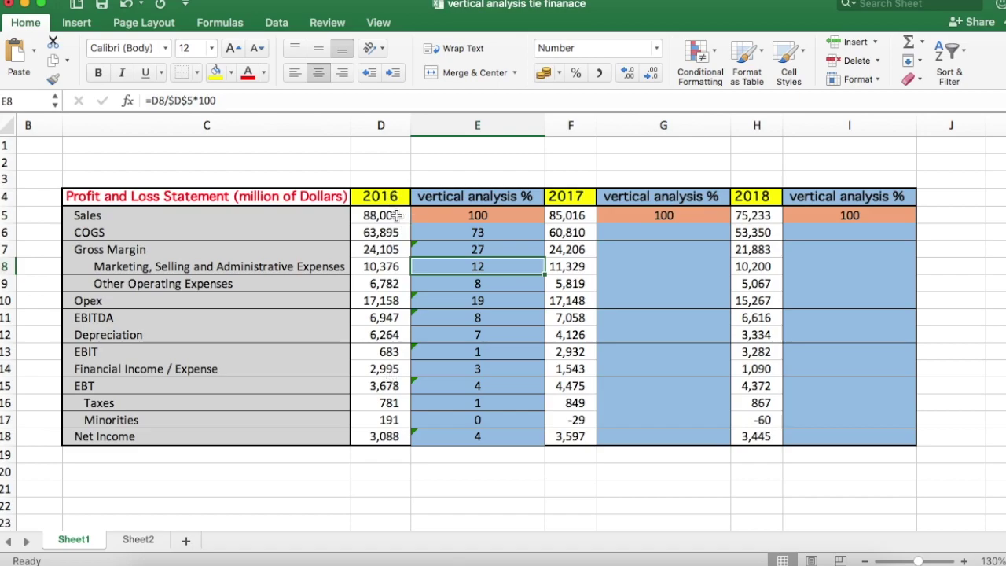
mouse_move(509, 255)
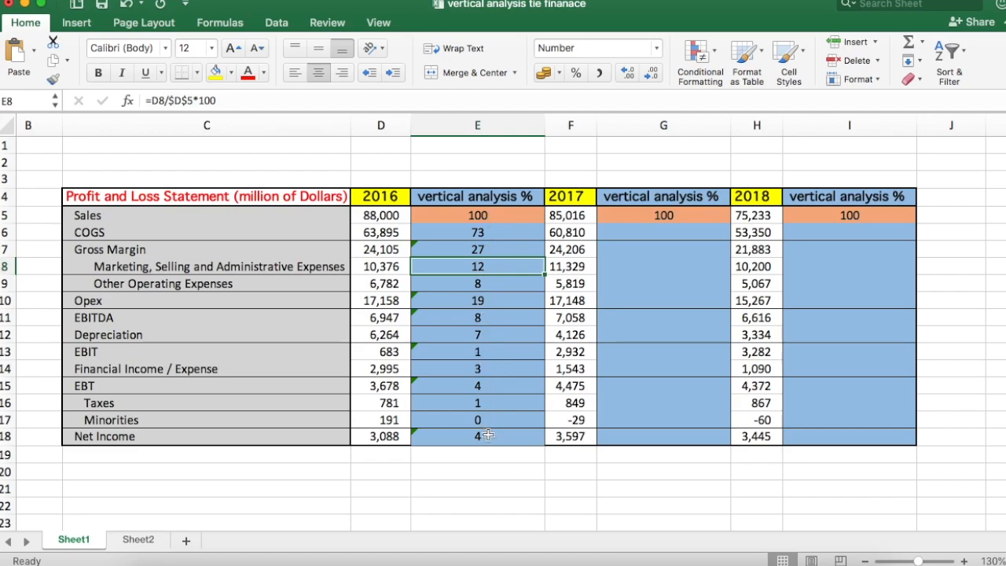
mouse_move(497, 437)
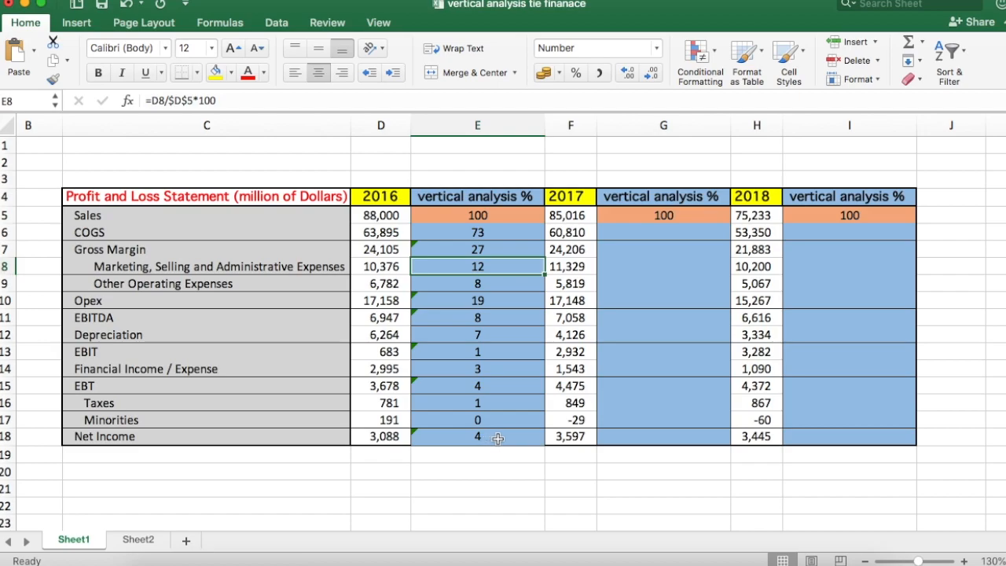
mouse_move(499, 301)
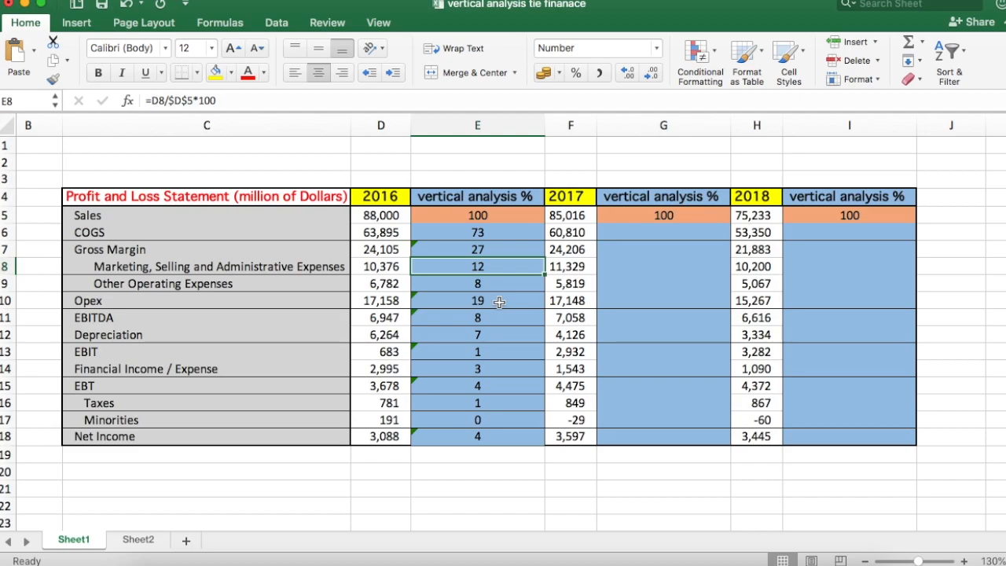
mouse_move(496, 266)
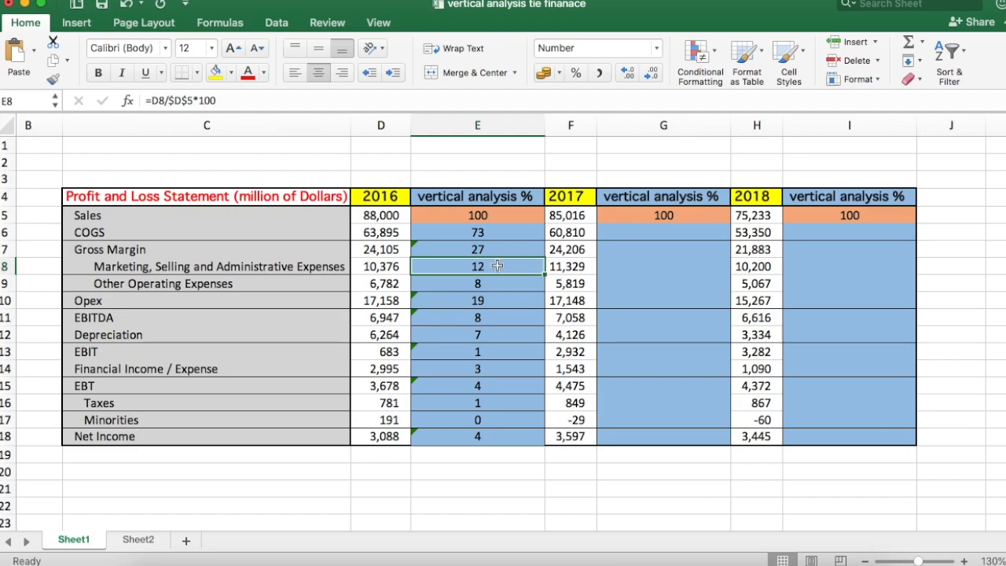
mouse_move(480, 247)
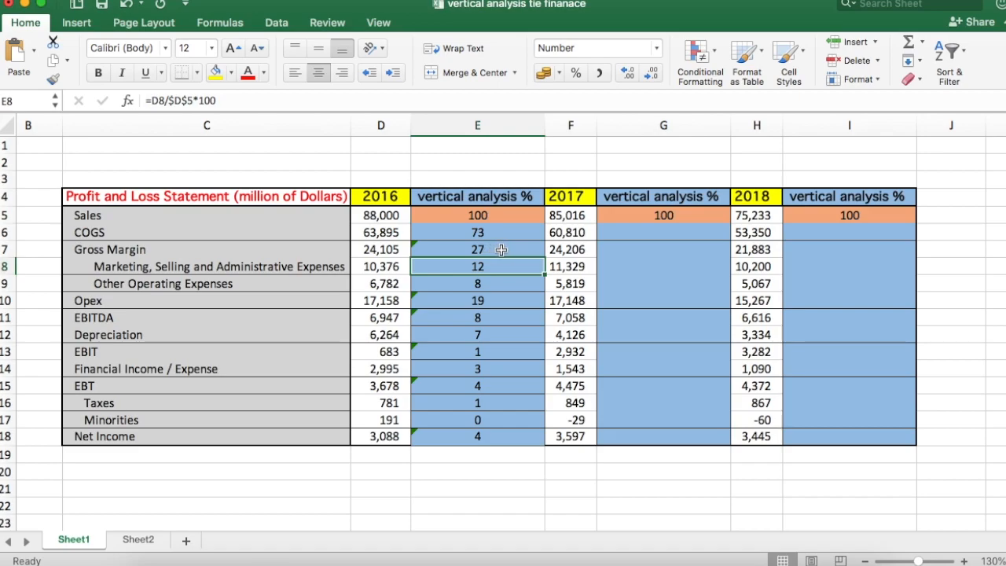
left_click(477, 249)
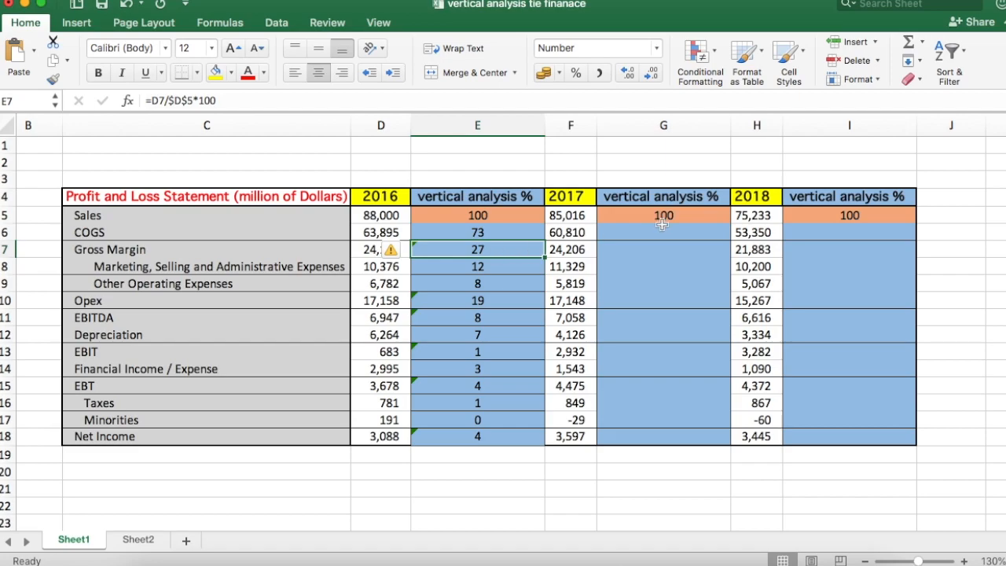
left_click(663, 232)
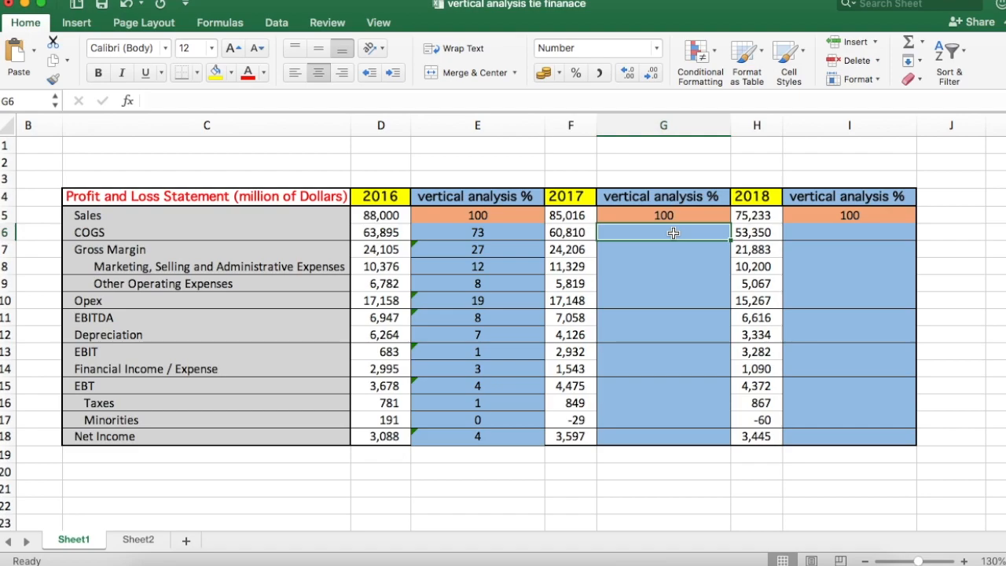
Step: Enter =F6/$F$5*100 in G6 for the 2017 COGS percentage
type("=")
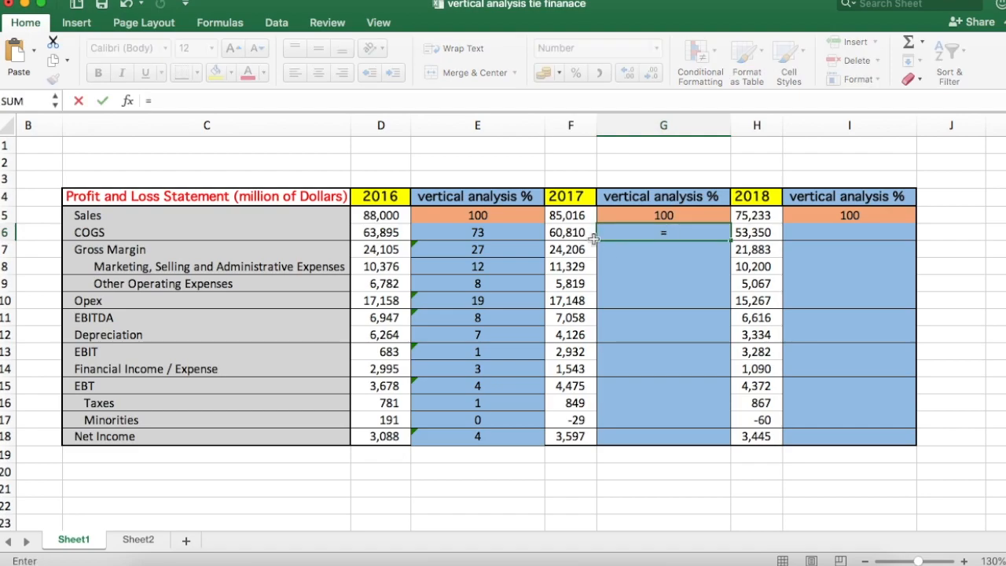
left_click(570, 232)
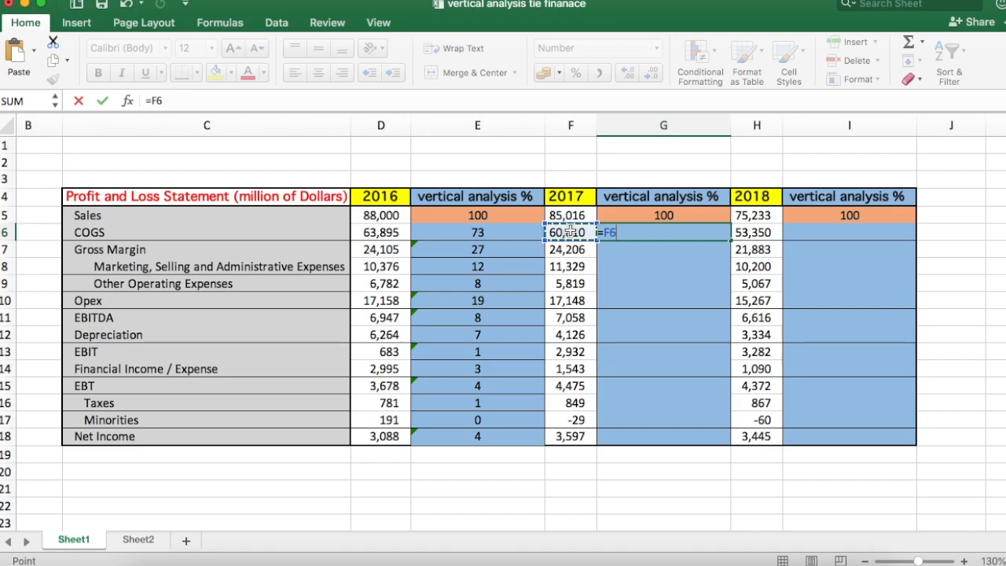
type("/F5")
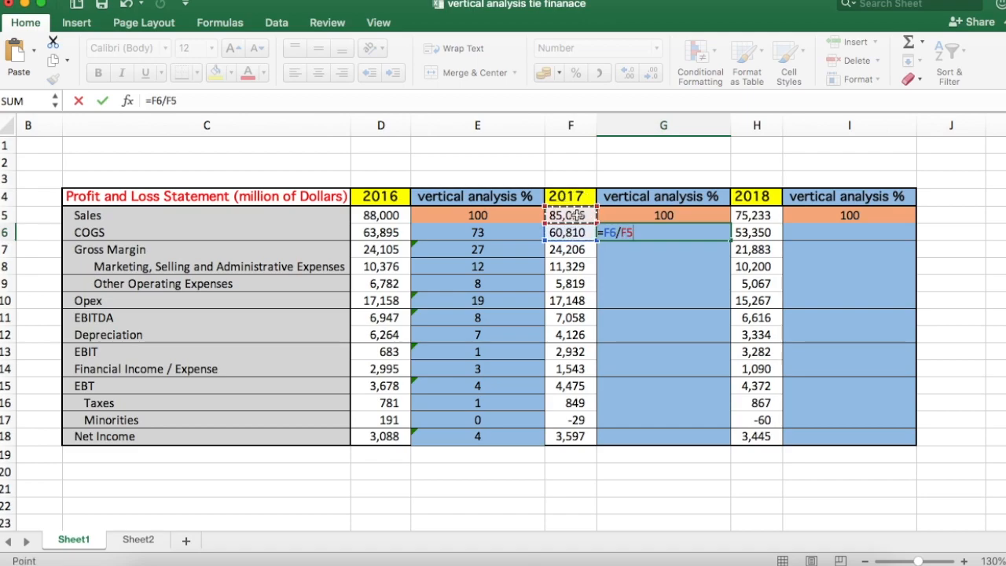
type("*100")
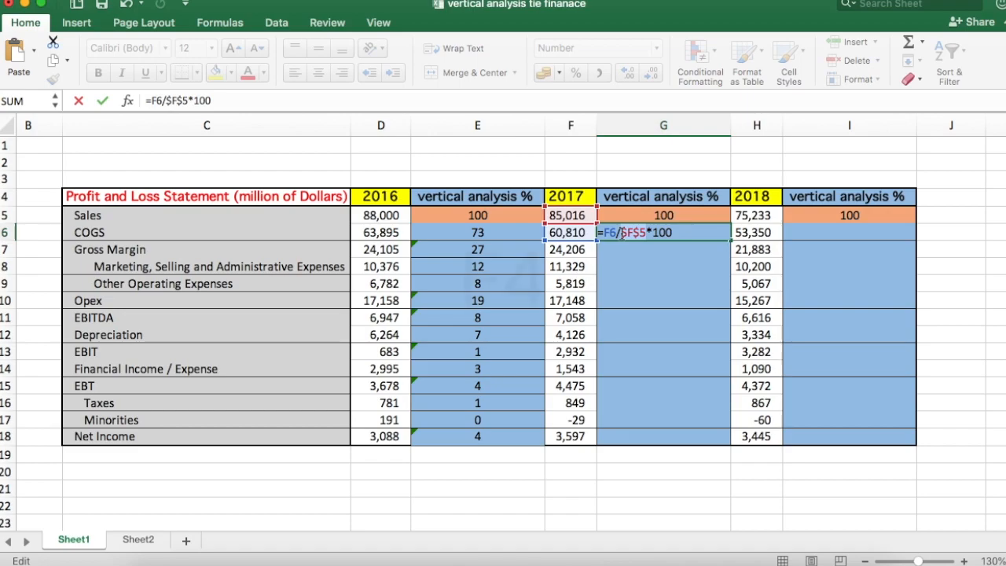
key("f4")
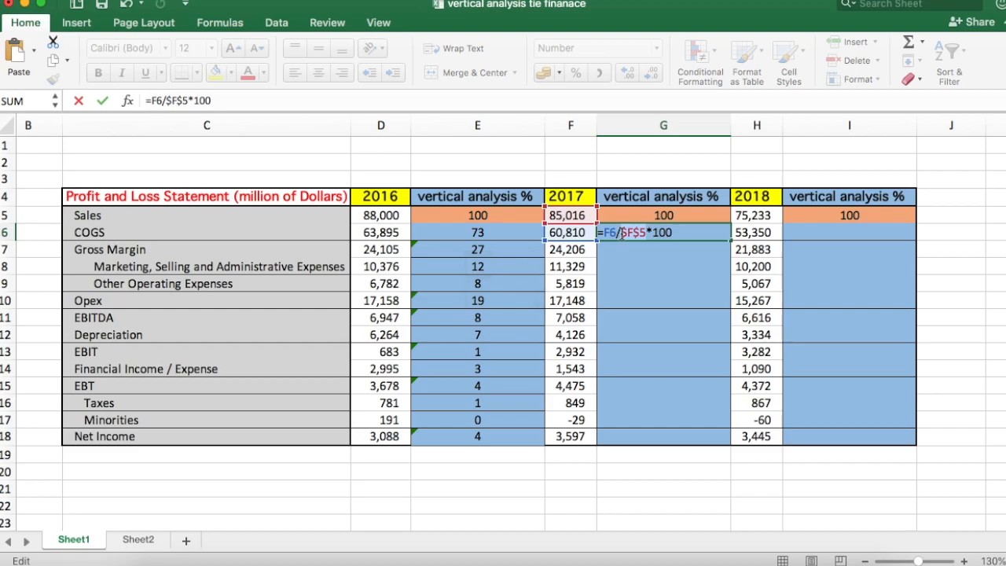
key("Return")
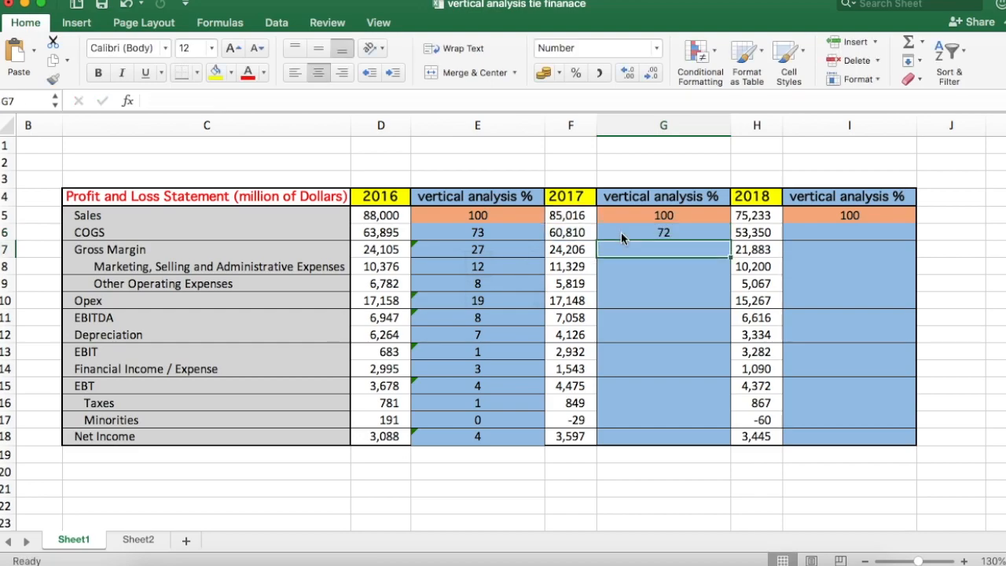
Step: Fill the 2017 formula down to Net Income, giving COGS 72 through Net Income 4
left_click(663, 232)
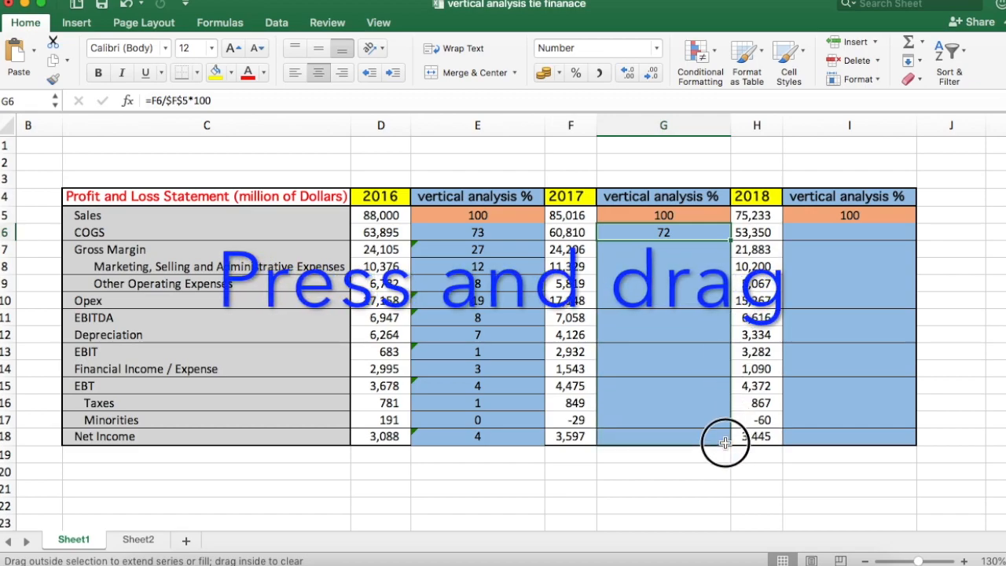
left_click_drag(663, 232, 663, 436)
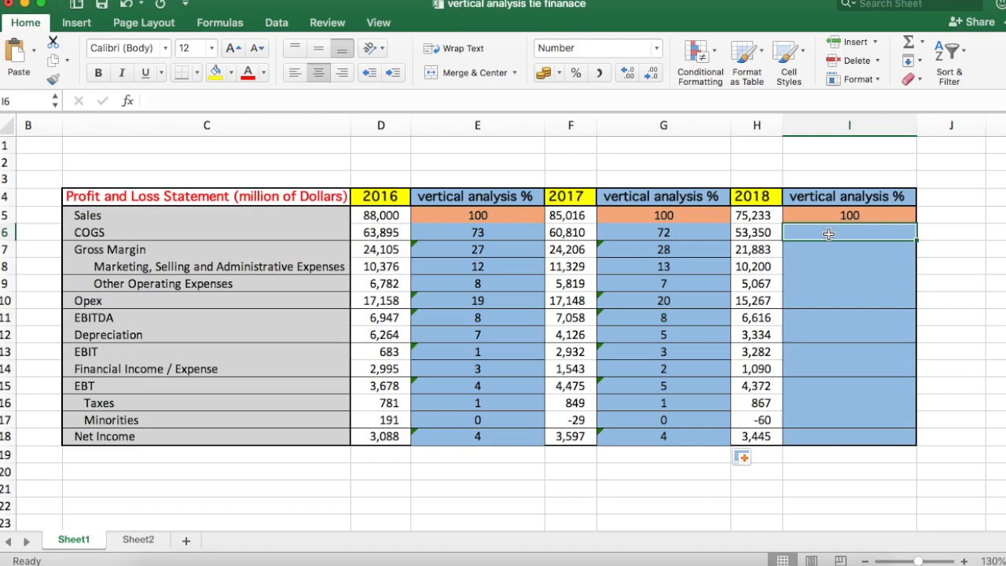
type("=")
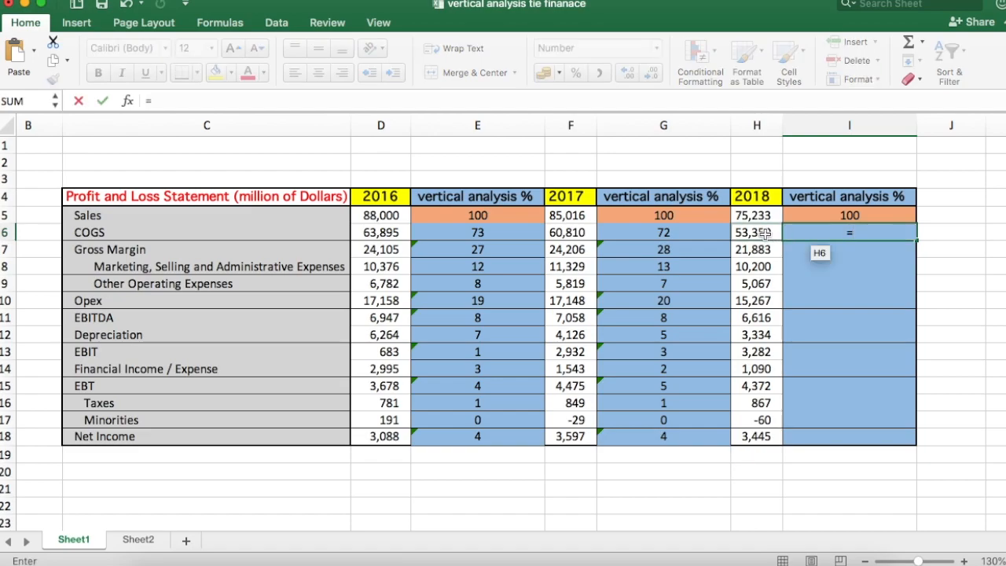
Step: Enter =H6/$H$5*100 in I6 and fill it down to Net Income (5)
left_click(755, 232)
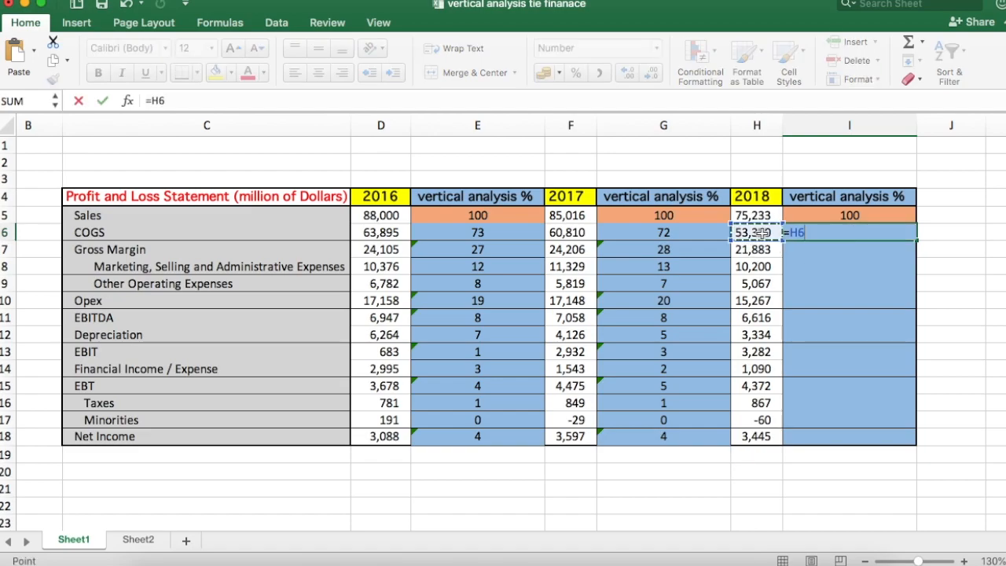
left_click(756, 214)
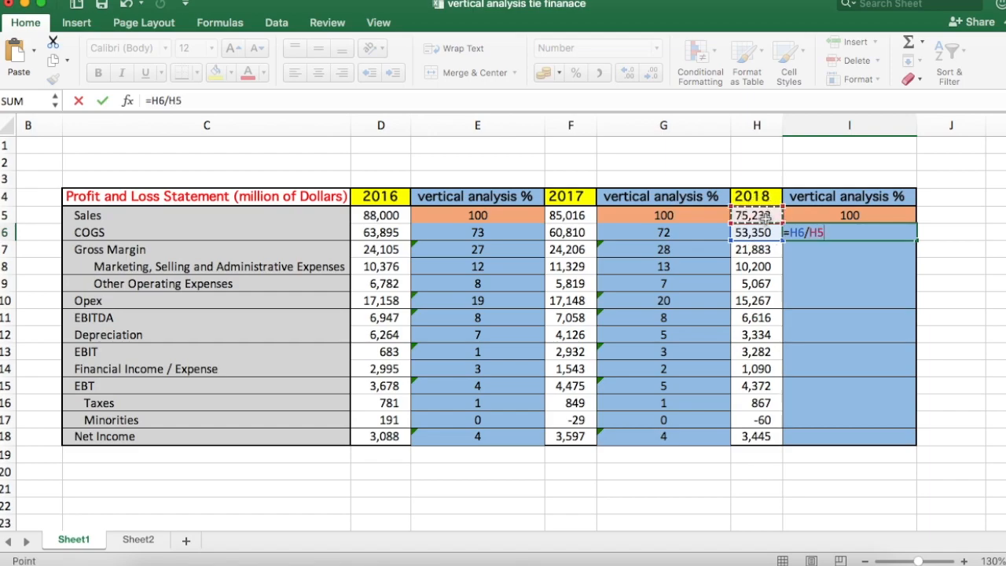
type("*100")
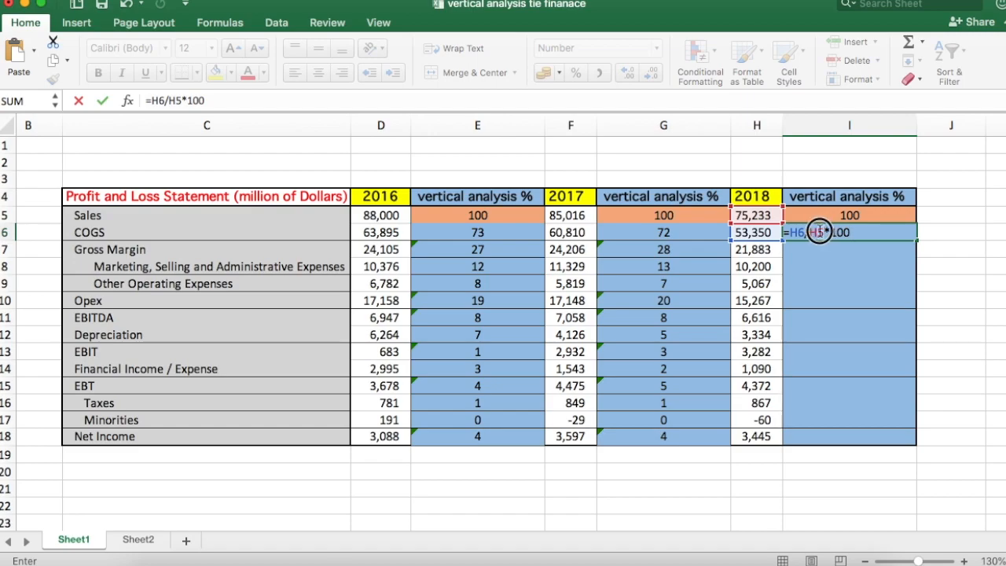
key("f4")
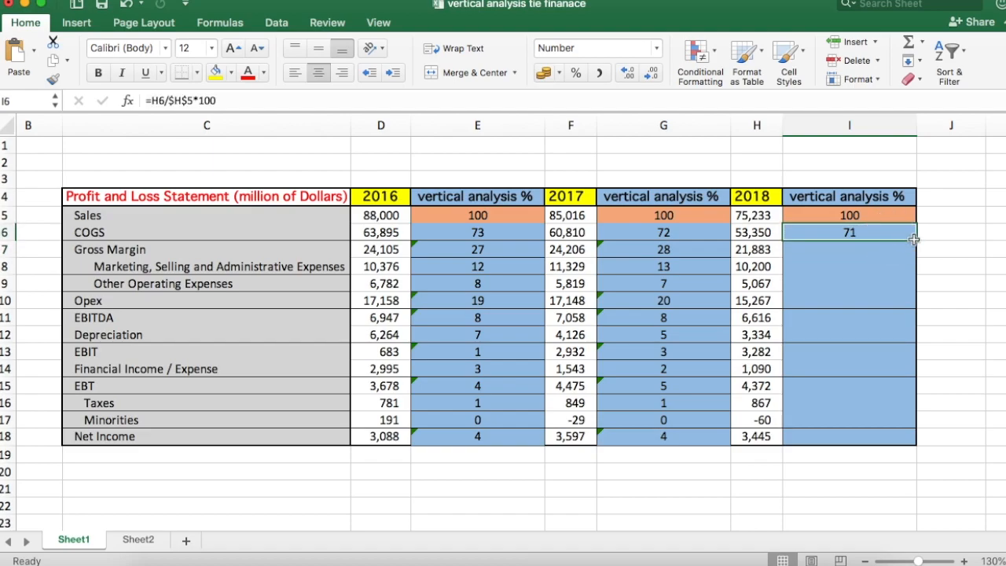
left_click_drag(911, 238, 899, 440)
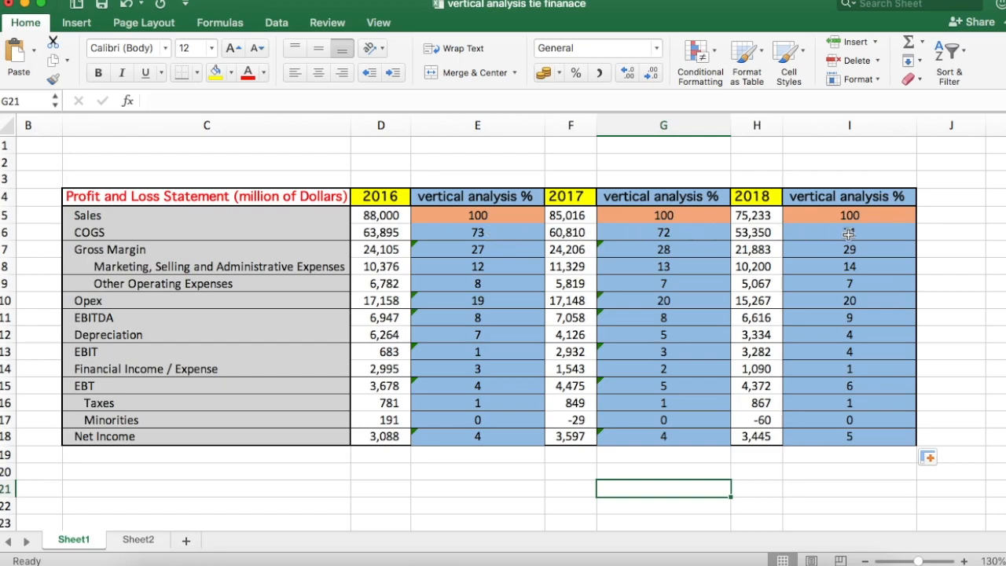
left_click(848, 232)
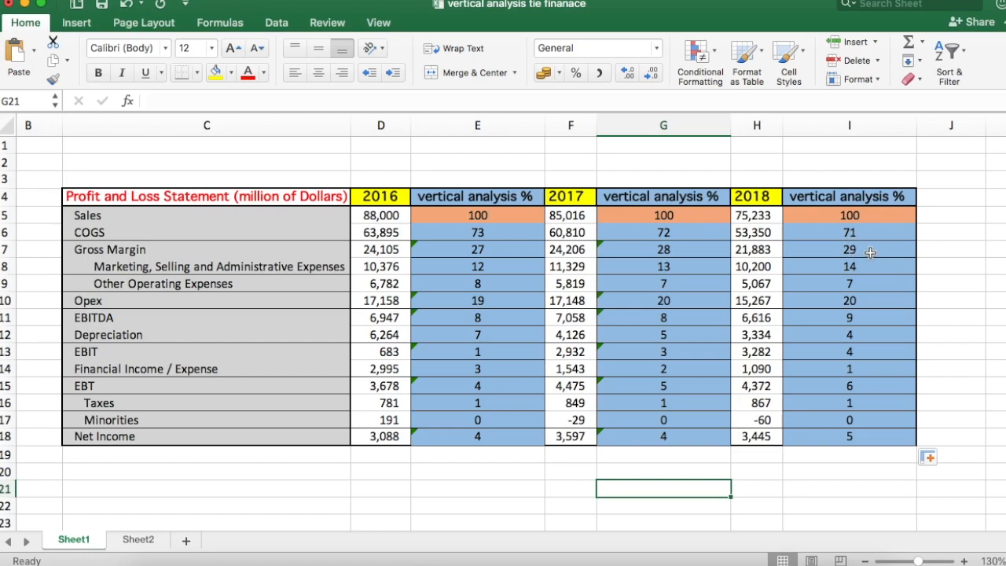
mouse_move(854, 365)
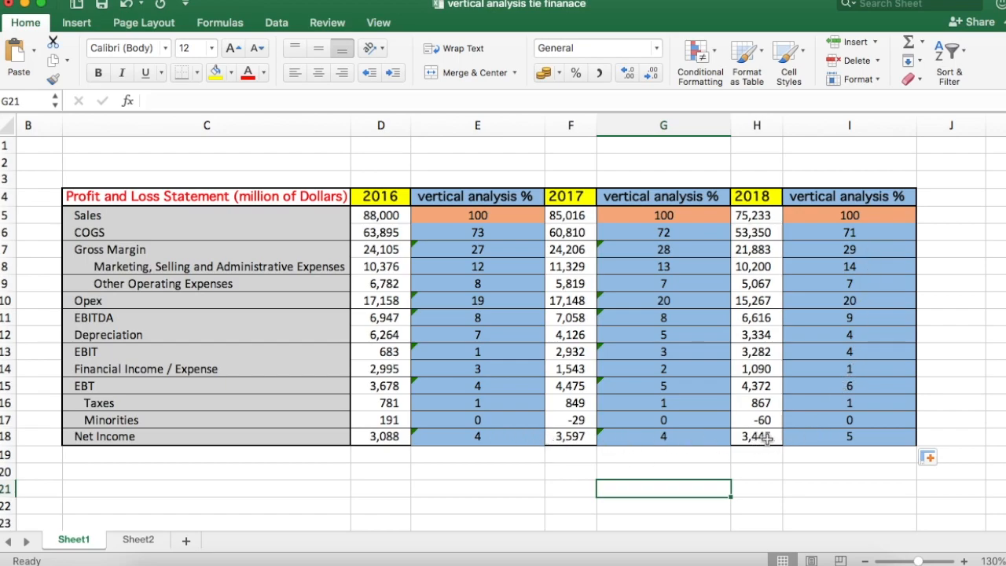
mouse_move(867, 440)
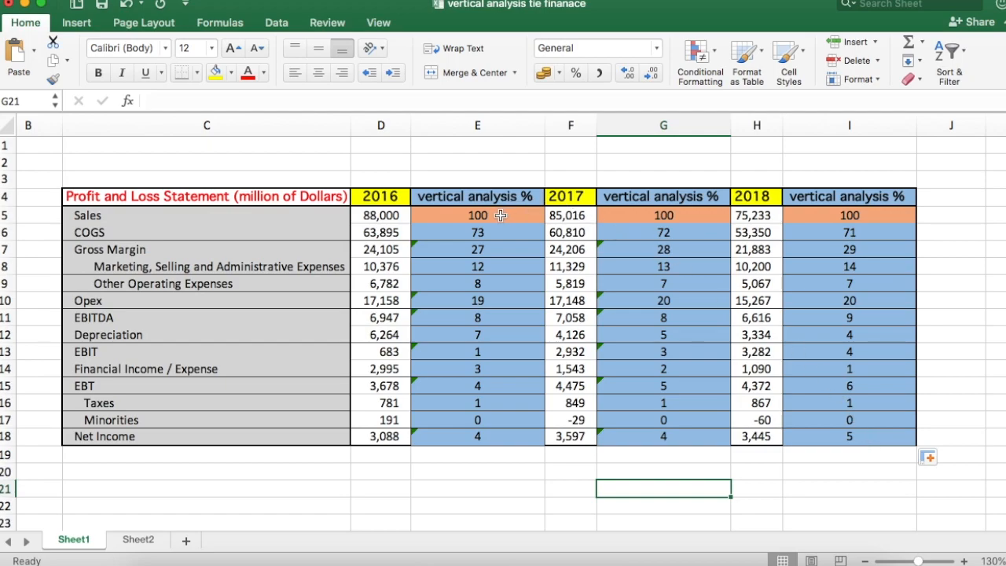
mouse_move(409, 215)
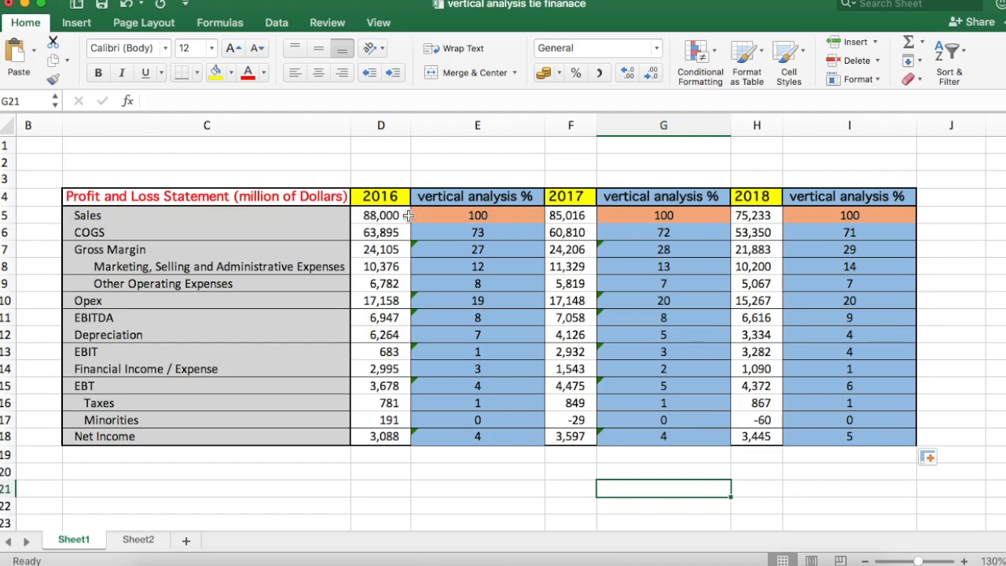
mouse_move(773, 217)
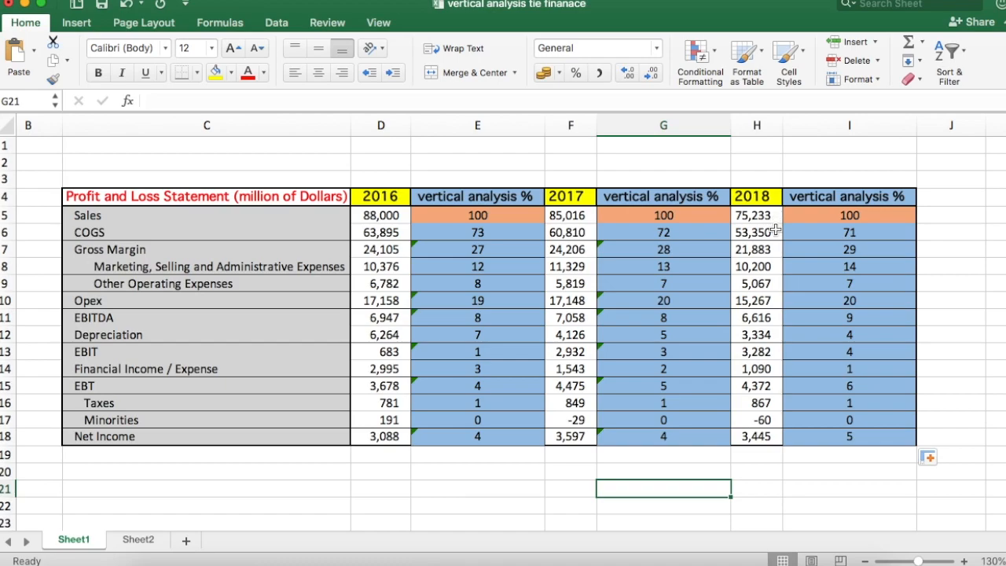
mouse_move(770, 304)
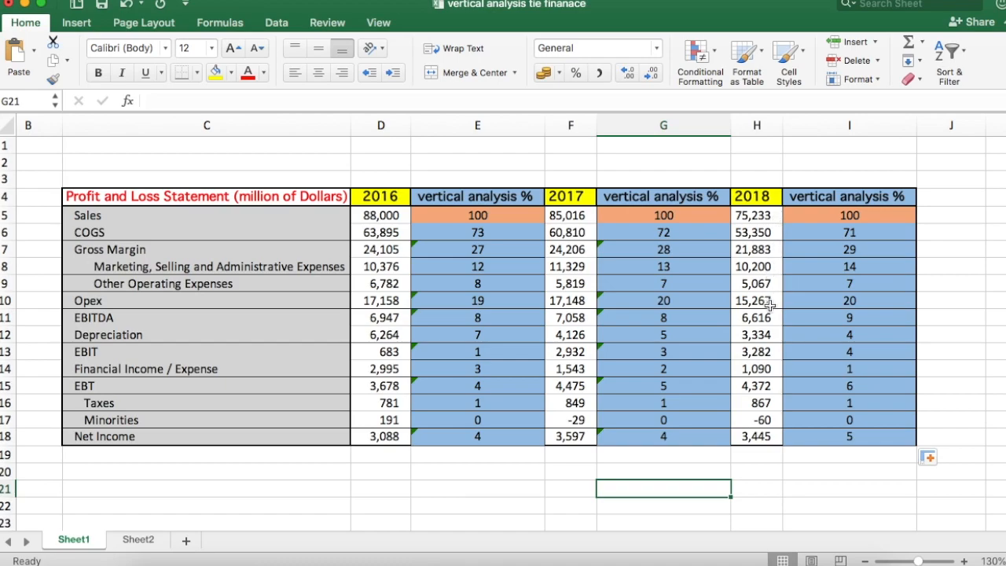
mouse_move(771, 325)
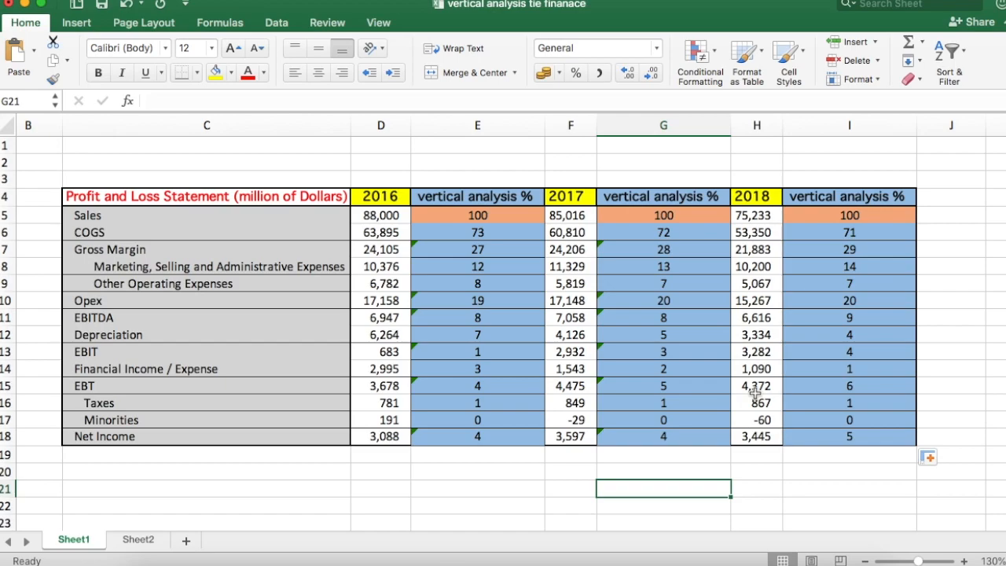
mouse_move(523, 300)
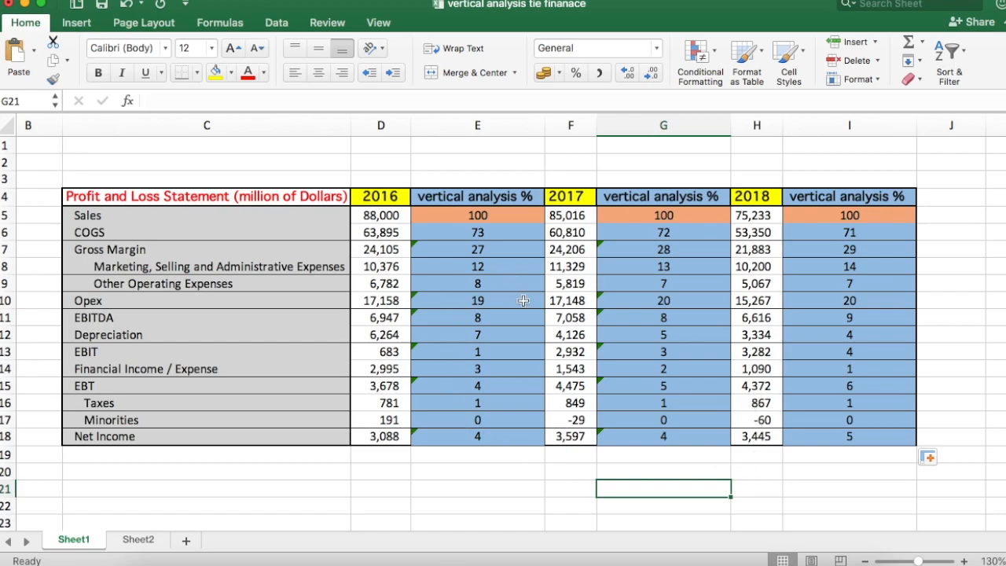